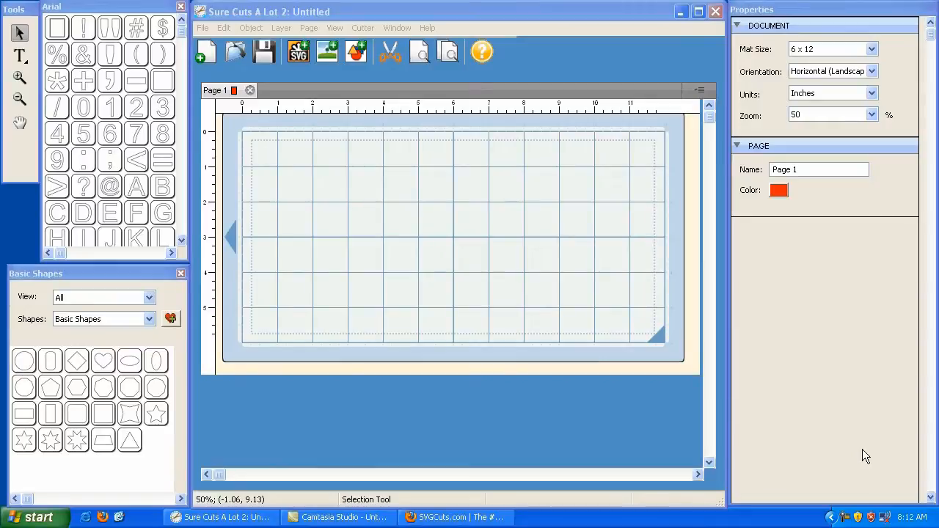
Launch Firefox from the Quick Launch bar
{"action": "left_click", "coordinate": [462, 517]}
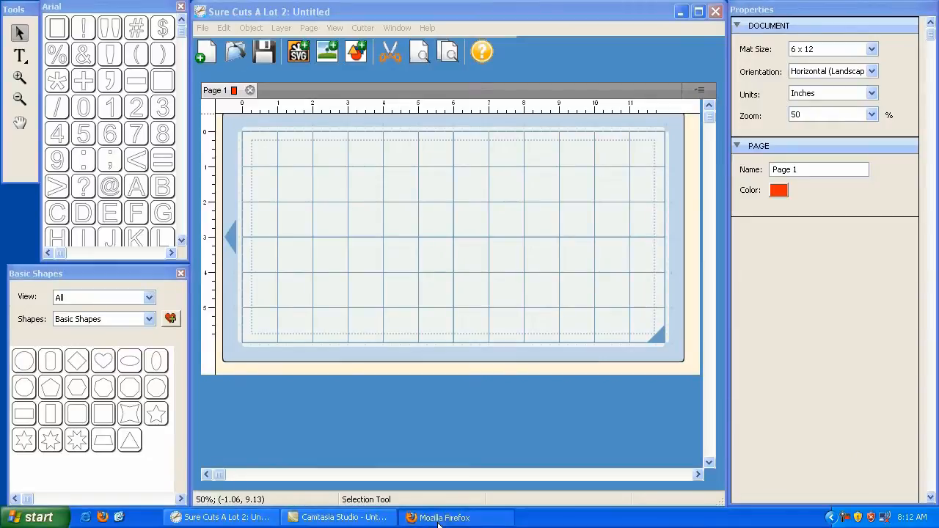
Go to svgcuts.com, enter the Free SVG Downloads archive and scroll to the Fritzie the Frog post
{"action": "left_click", "coordinate": [455, 516]}
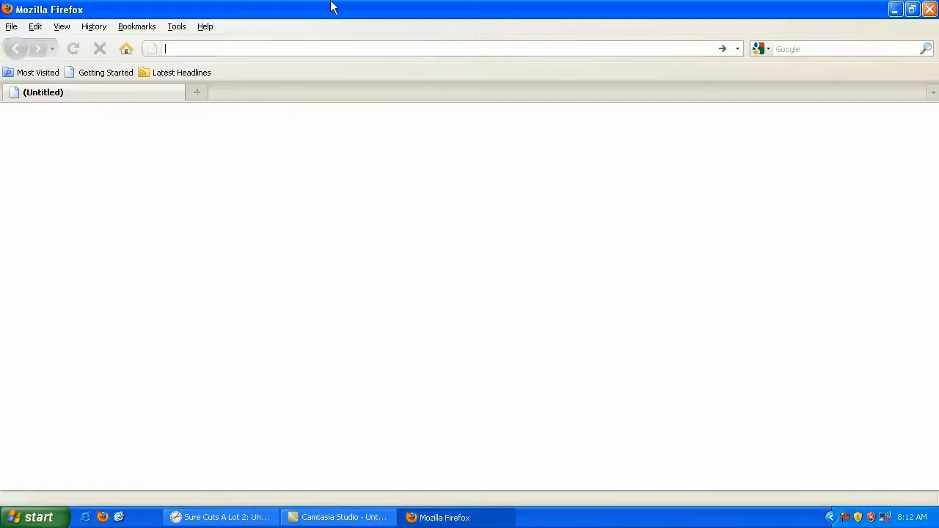
{"action": "type", "text": "www"}
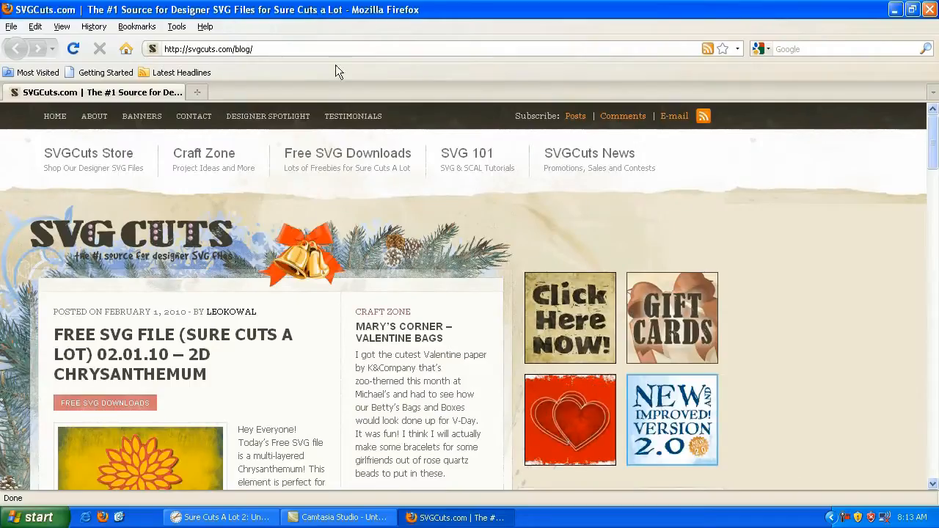
{"action": "mouse_move", "coordinate": [352, 163]}
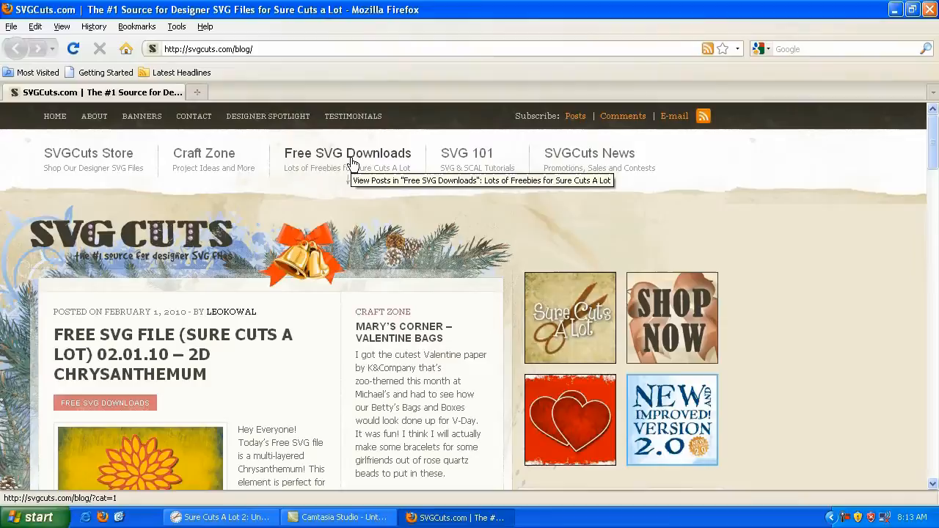
{"action": "left_click", "coordinate": [347, 155]}
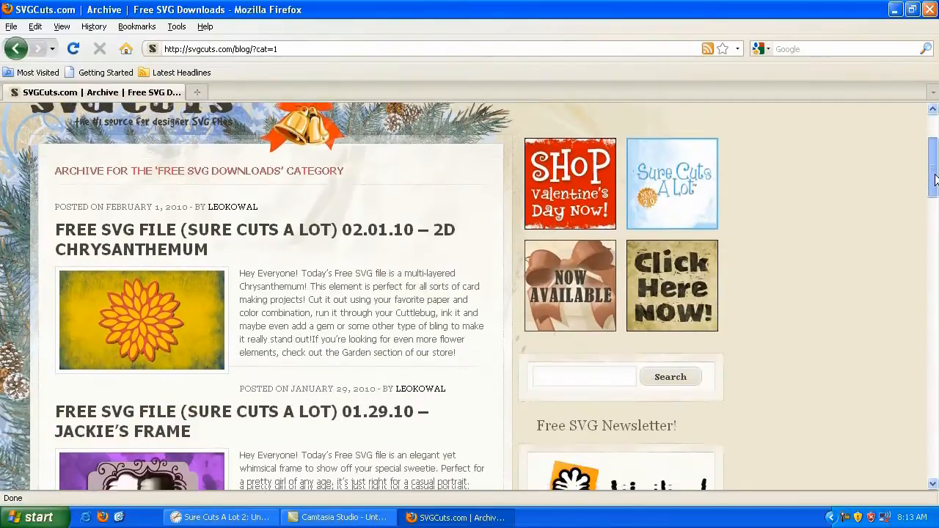
{"action": "scroll", "scroll_direction": "down", "scroll_amount": 3}
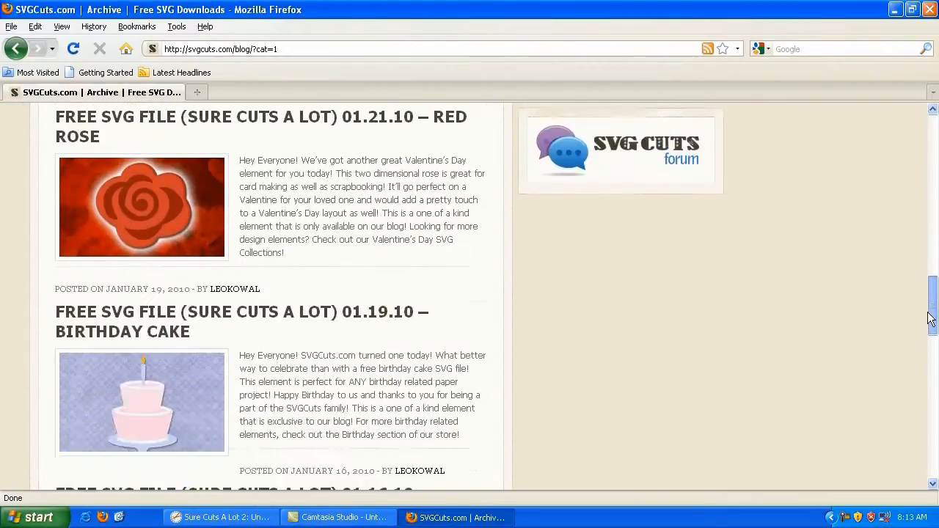
{"action": "scroll", "scroll_direction": "down", "scroll_amount": 3}
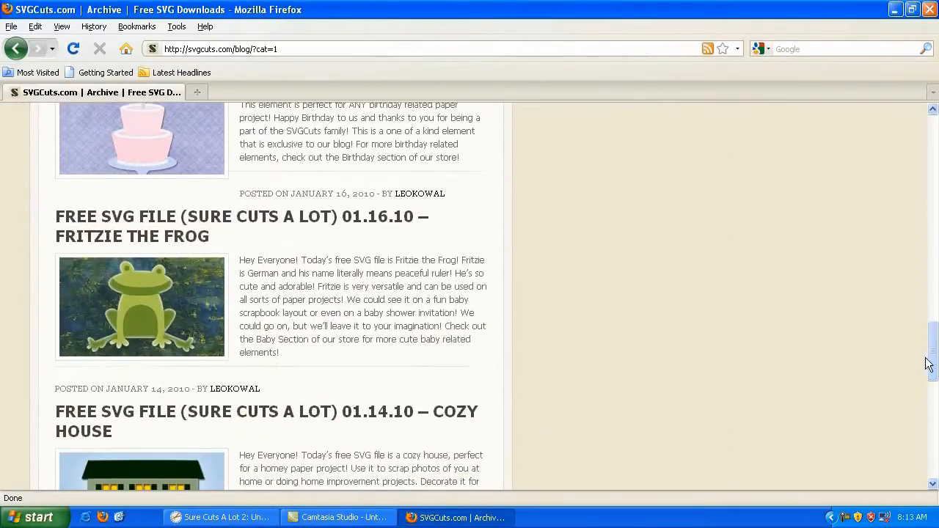
{"action": "mouse_move", "coordinate": [153, 236]}
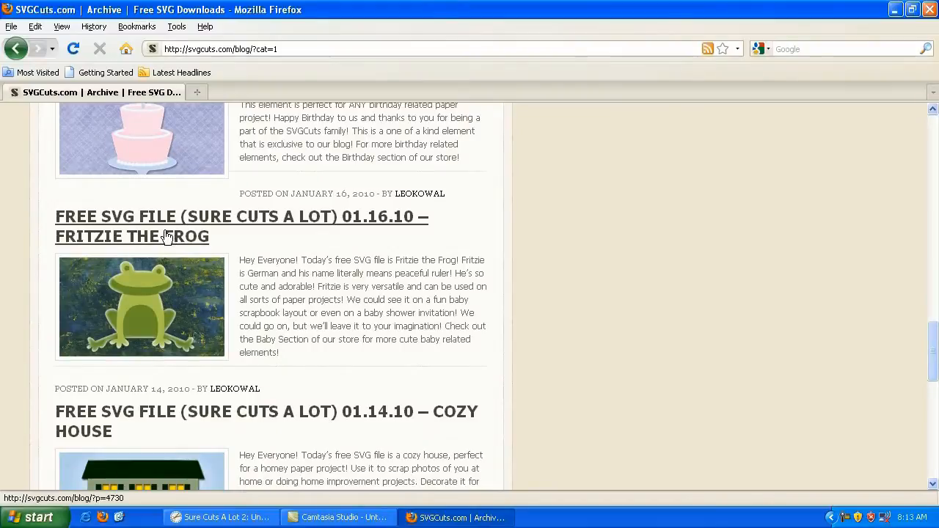
{"action": "mouse_move", "coordinate": [169, 236]}
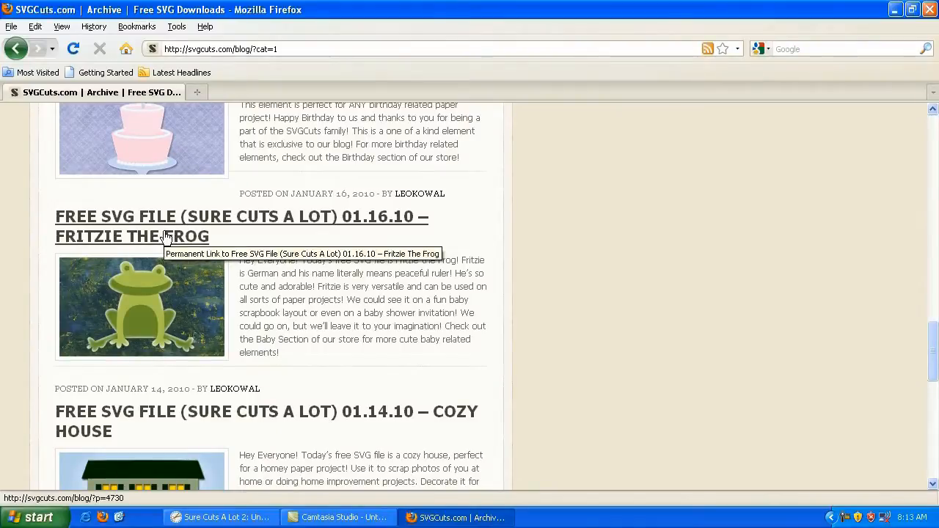
Enter the Fritzie the Frog post and save its zip download via the frog image
{"action": "left_click", "coordinate": [132, 237]}
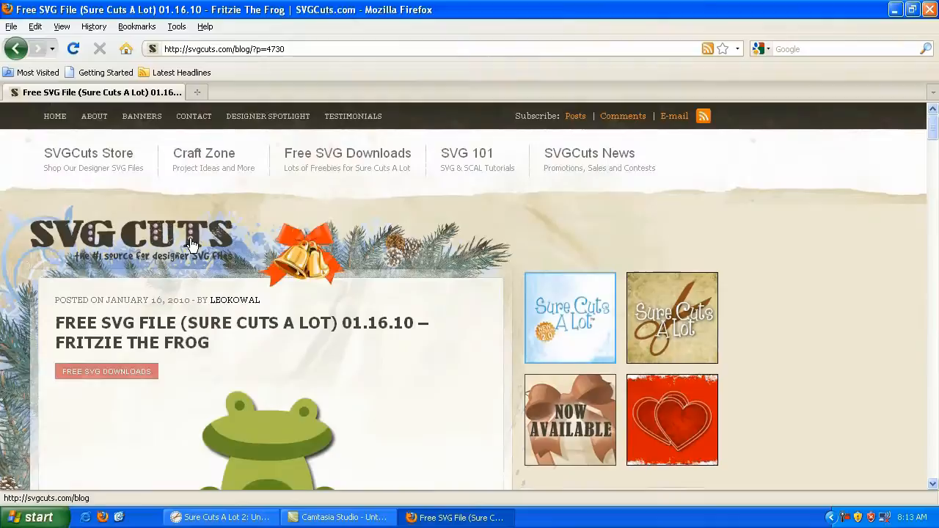
{"action": "scroll", "scroll_direction": "down", "scroll_amount": 3}
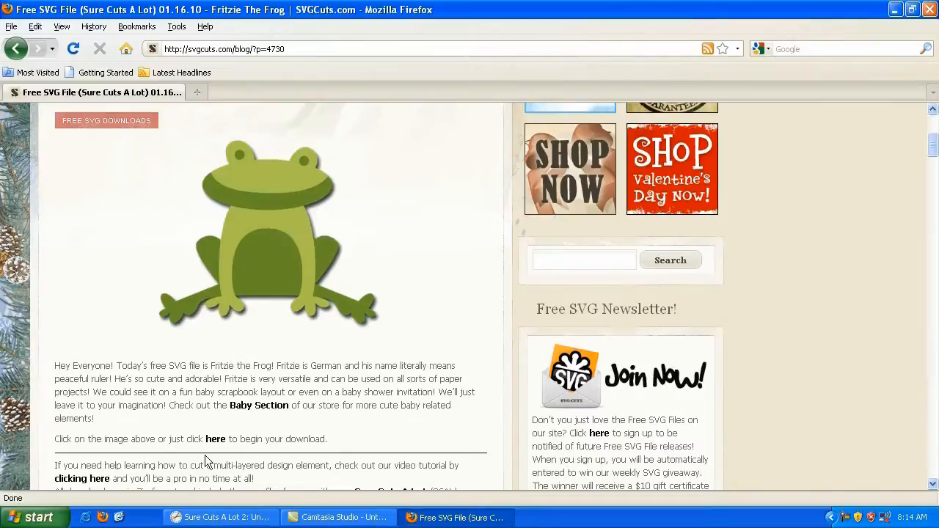
{"action": "mouse_move", "coordinate": [217, 447]}
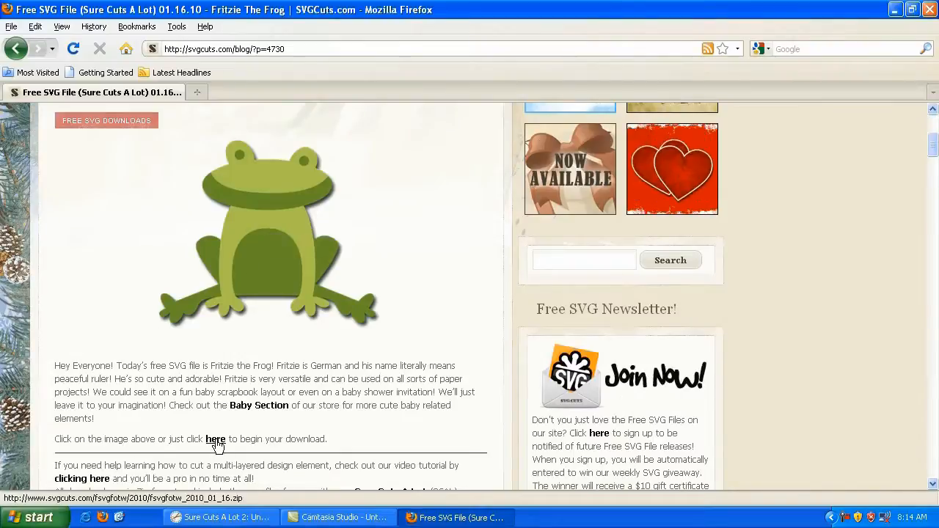
{"action": "mouse_move", "coordinate": [264, 256]}
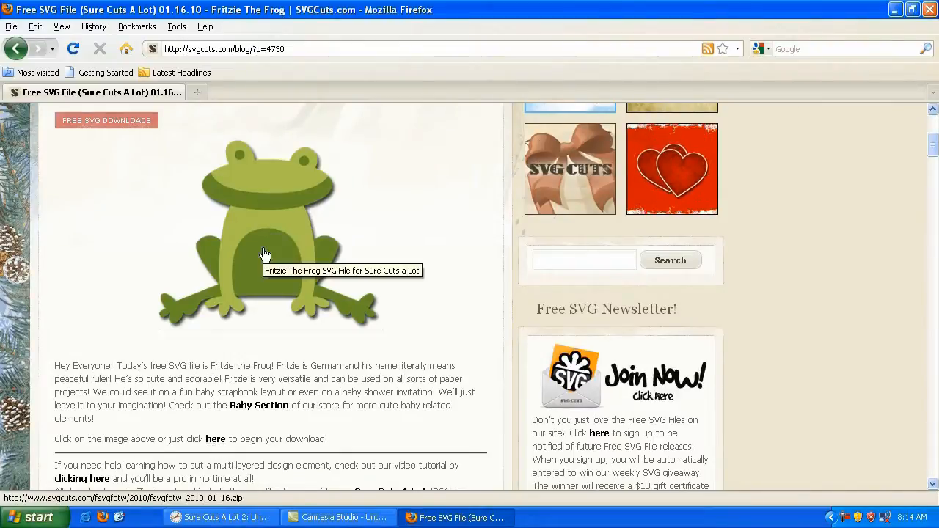
{"action": "left_click", "coordinate": [264, 255]}
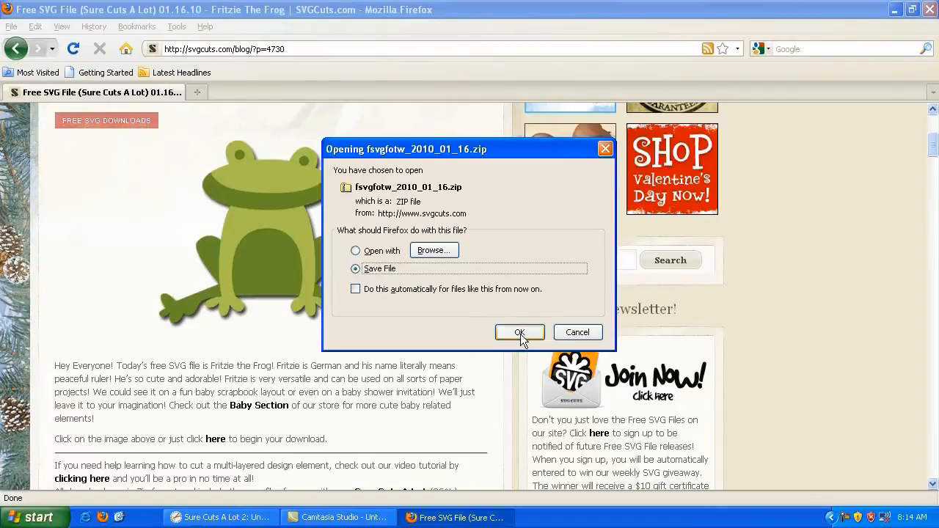
{"action": "left_click", "coordinate": [520, 332]}
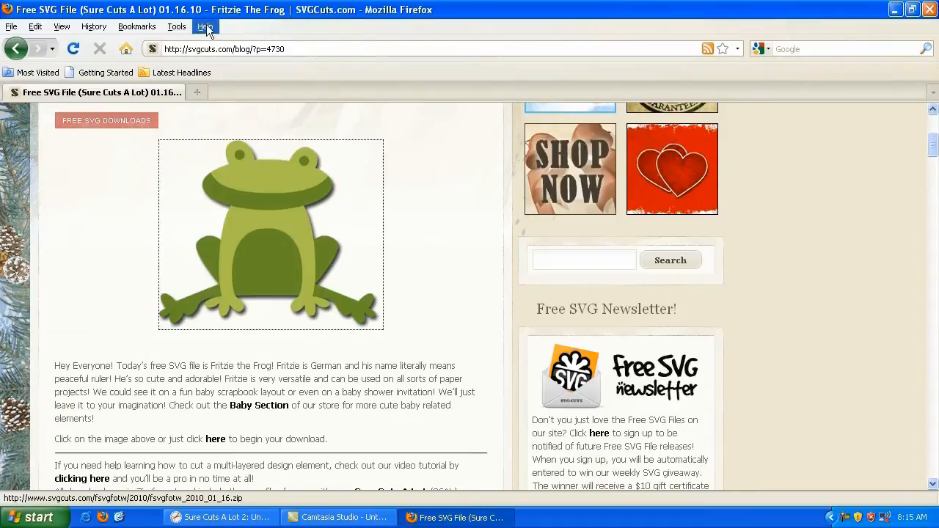
In Firefox Options, choose 'Always ask me where to save files' and confirm
{"action": "left_click", "coordinate": [173, 26]}
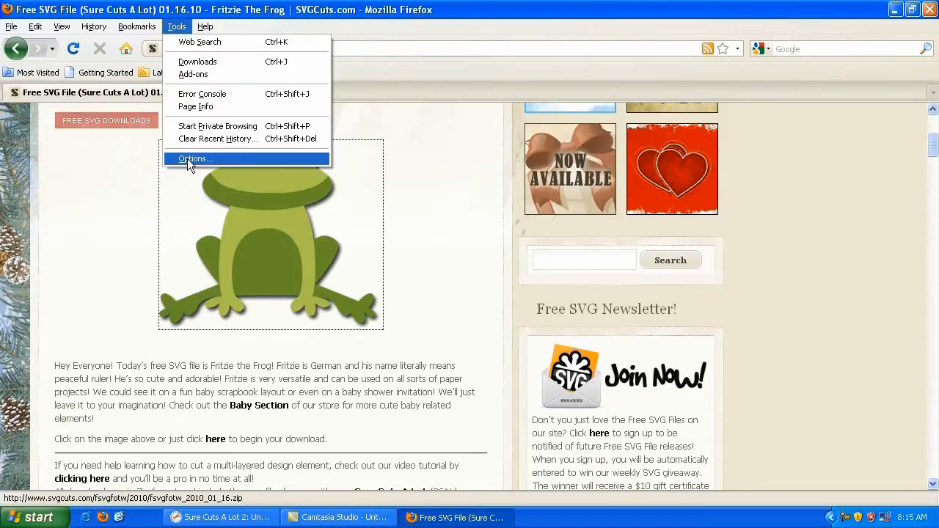
{"action": "left_click", "coordinate": [193, 159]}
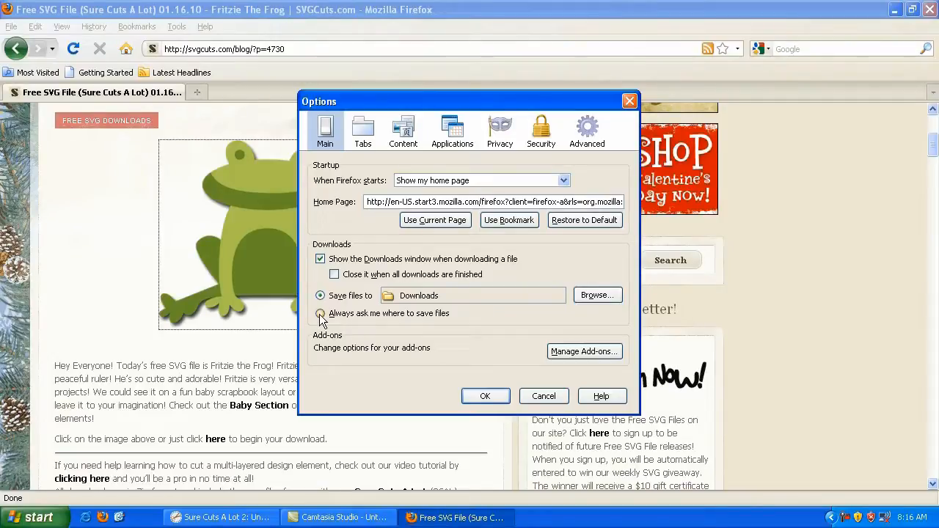
{"action": "left_click", "coordinate": [320, 314]}
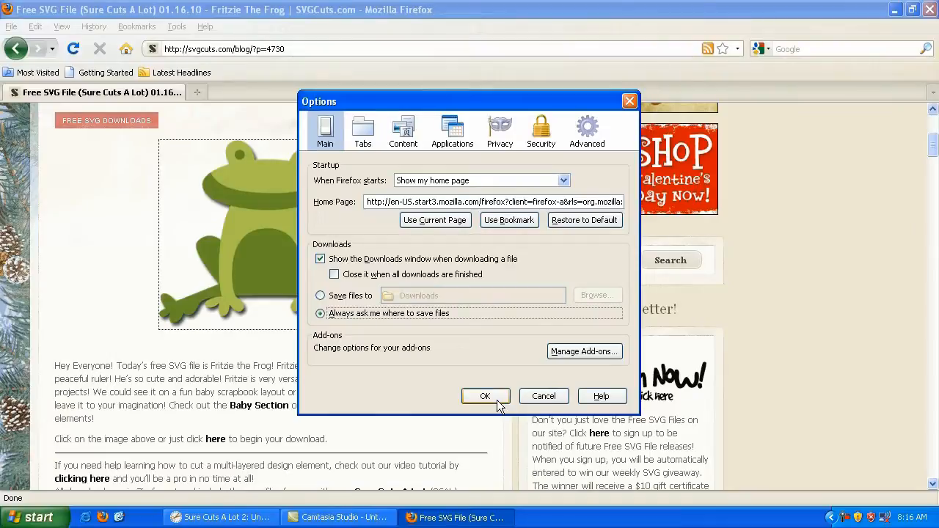
{"action": "left_click", "coordinate": [485, 396]}
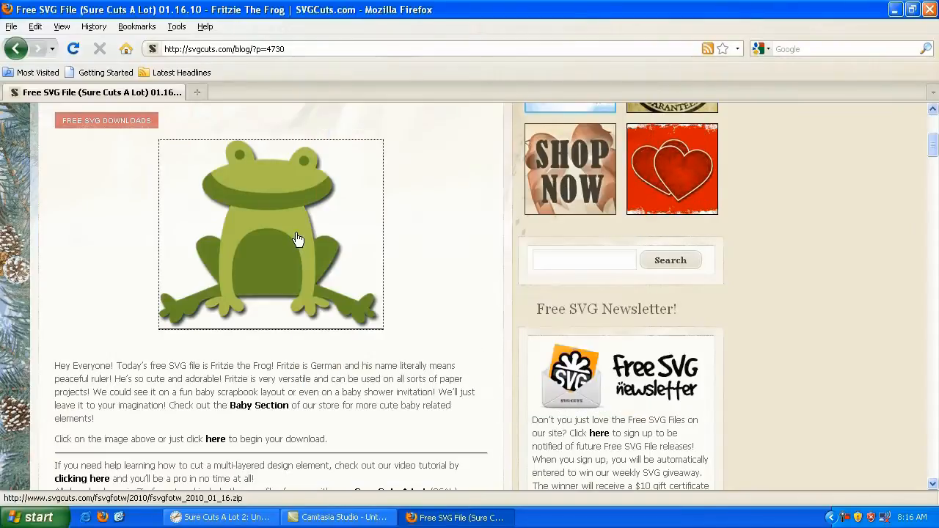
Restart the Fritzie the Frog zip download and save it to the Desktop
{"action": "left_click", "coordinate": [298, 238]}
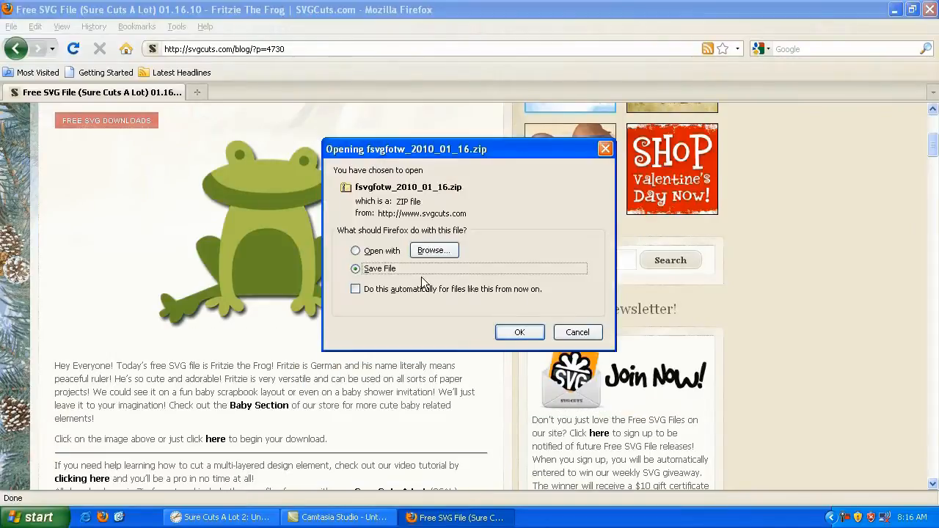
{"action": "left_click", "coordinate": [520, 332]}
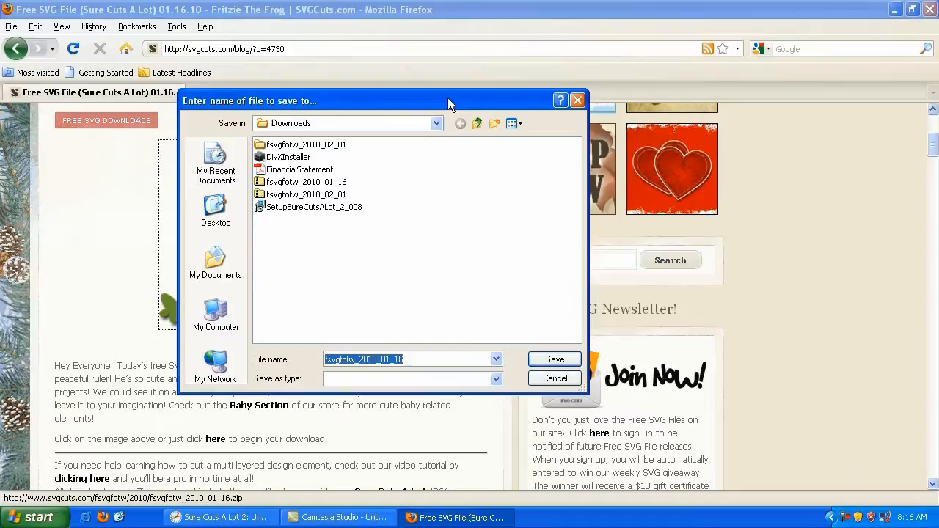
{"action": "mouse_move", "coordinate": [215, 213]}
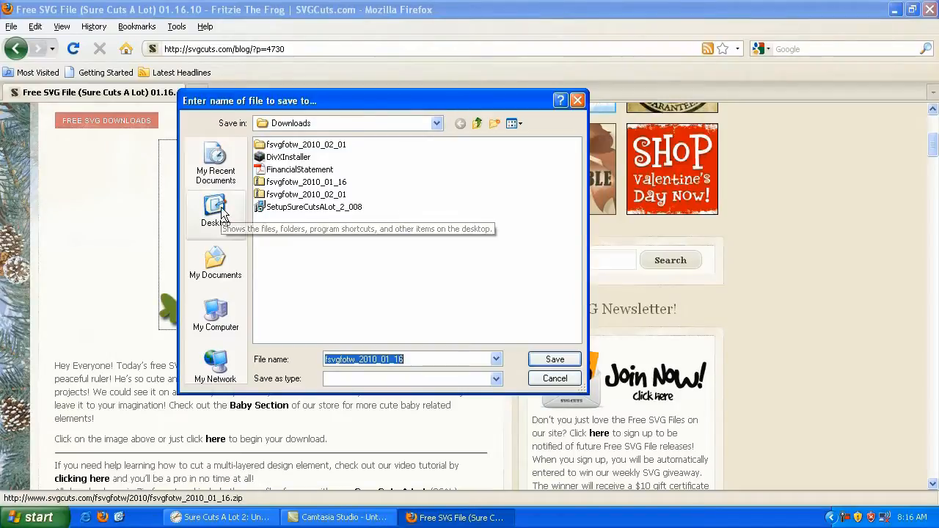
{"action": "left_click", "coordinate": [216, 208]}
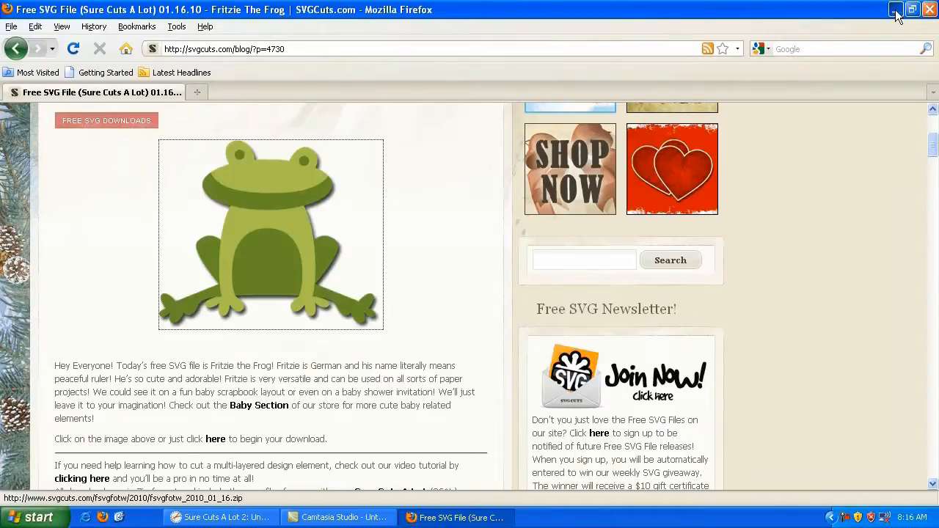
Minimize Firefox and select the fsvgfotw_2010_01_16 zip folder on the desktop
{"action": "left_click", "coordinate": [890, 9]}
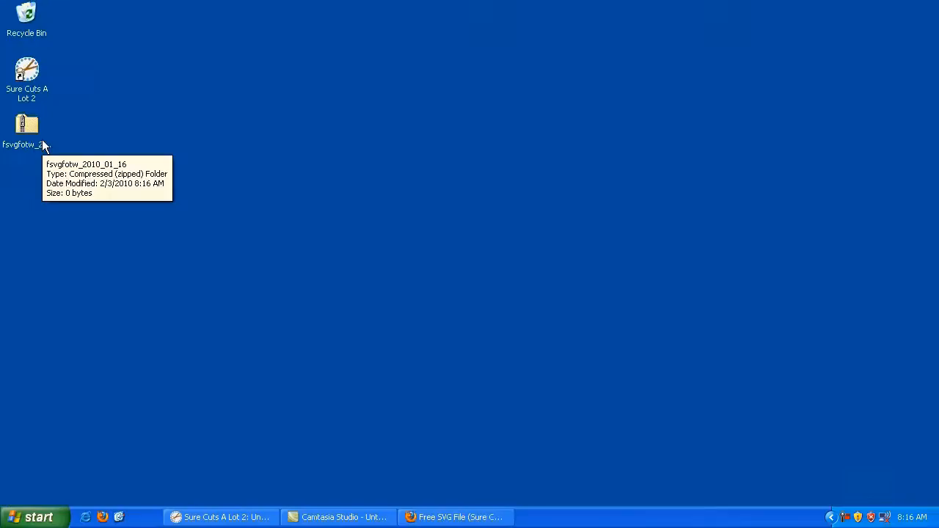
{"action": "left_click", "coordinate": [26, 126]}
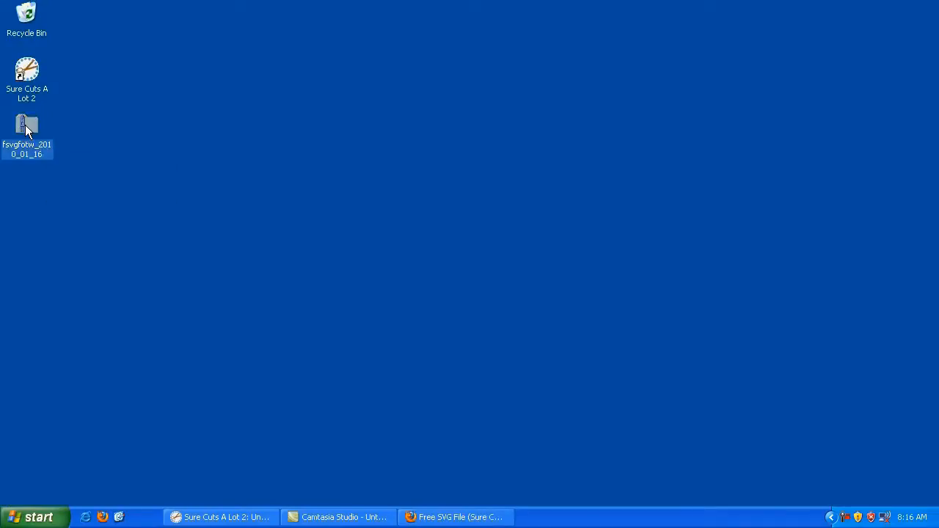
{"action": "mouse_move", "coordinate": [27, 129]}
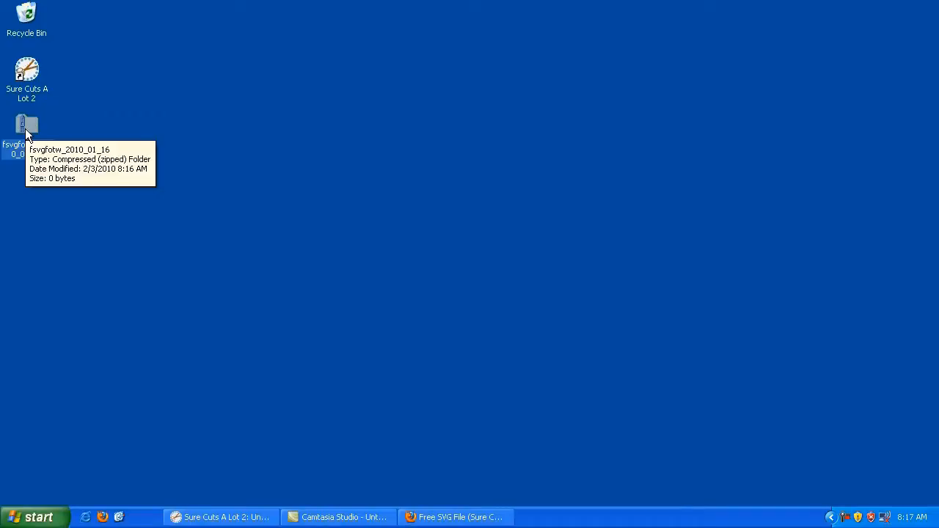
Inside the fsvgfotw_2010_01_16 zip, select the frog files and start Extract All
{"action": "double_click", "coordinate": [24, 123]}
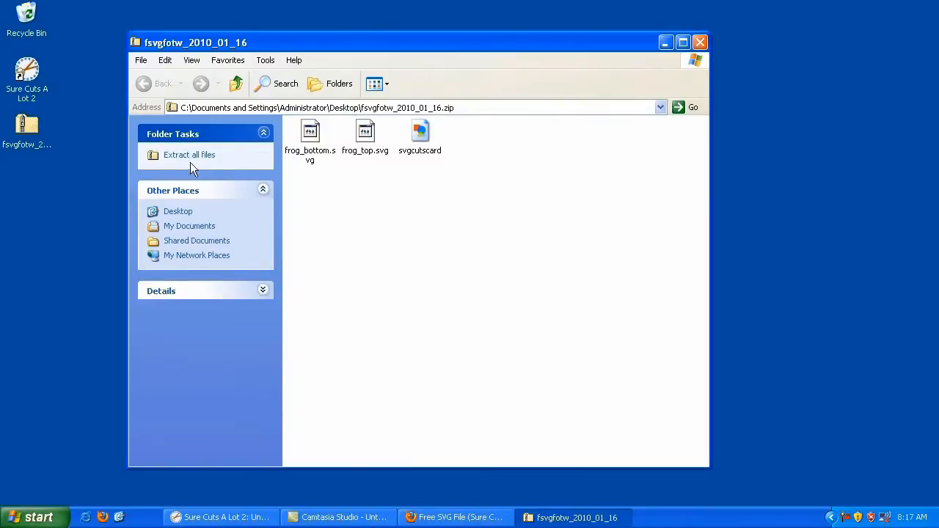
{"action": "left_click", "coordinate": [310, 131]}
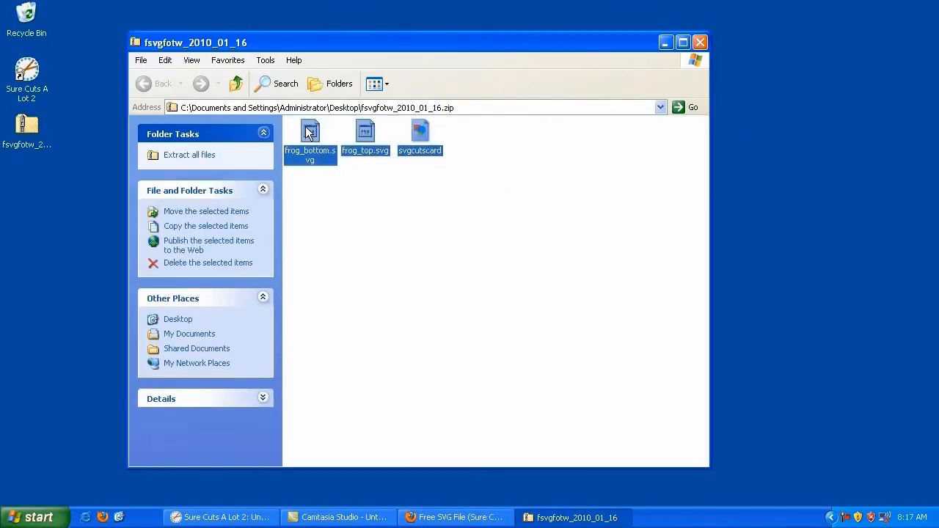
{"action": "mouse_move", "coordinate": [197, 156]}
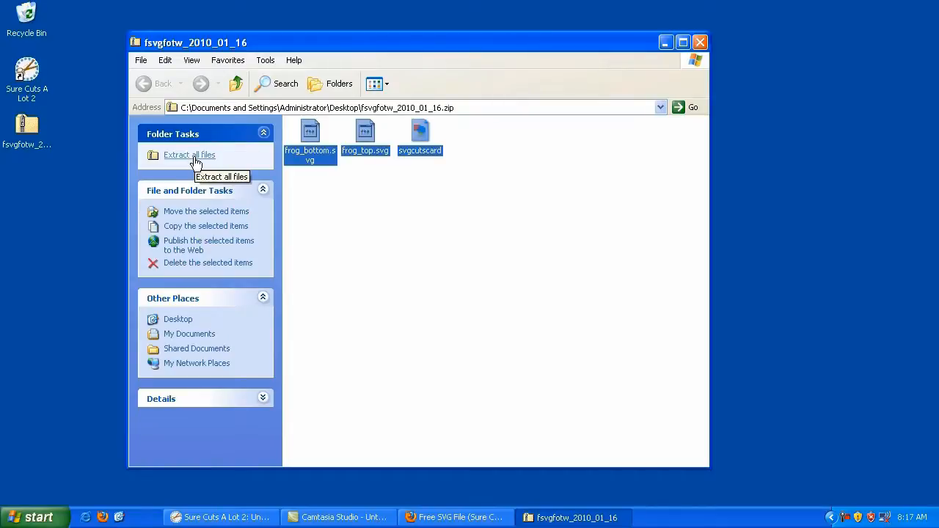
{"action": "left_click", "coordinate": [188, 156]}
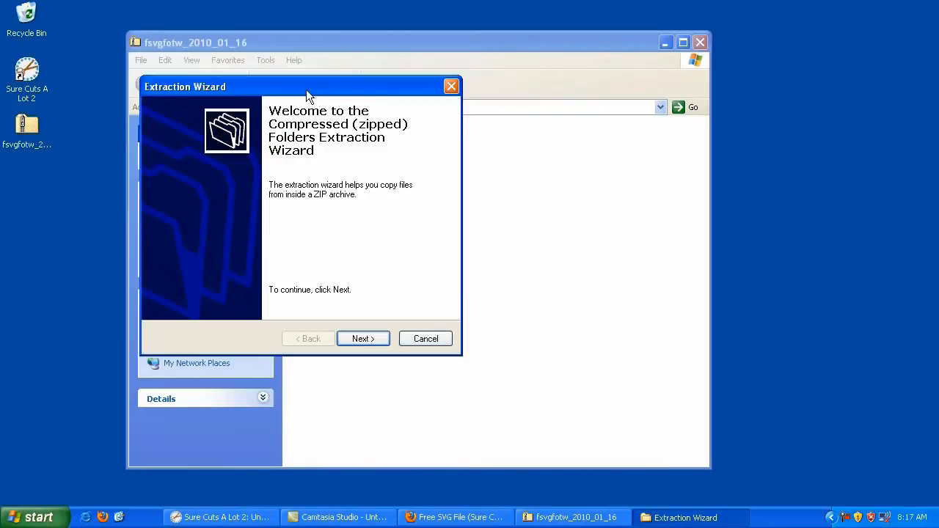
{"action": "mouse_move", "coordinate": [333, 226]}
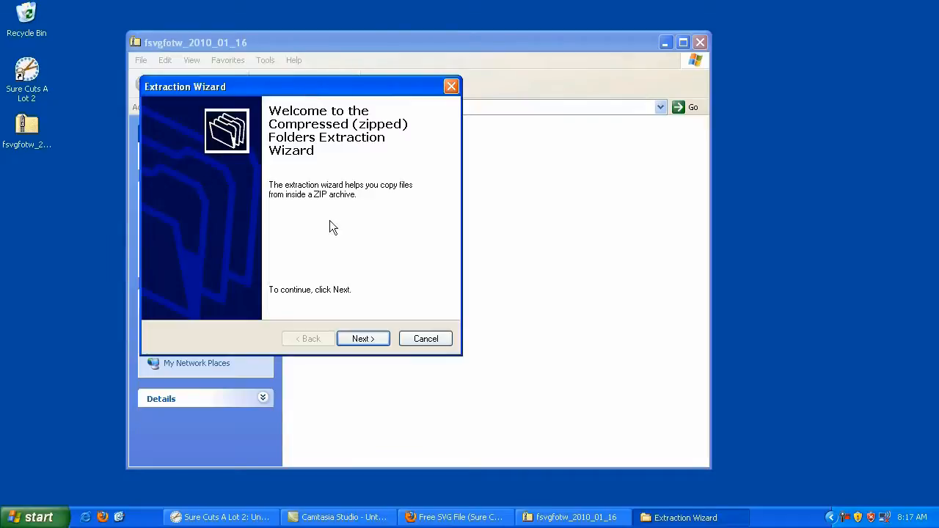
Run the Extraction Wizard with the default desktop destination and finish it
{"action": "left_click", "coordinate": [362, 338]}
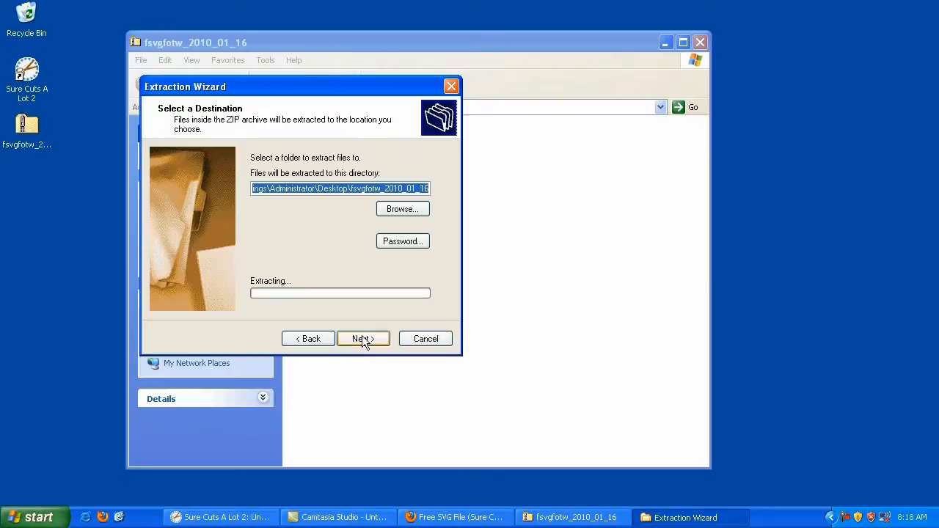
{"action": "left_click", "coordinate": [364, 338]}
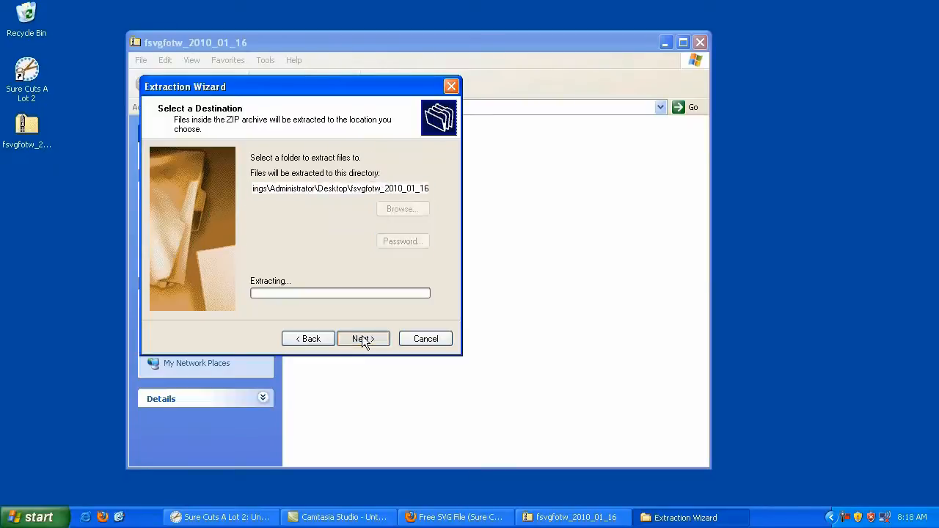
{"action": "left_click", "coordinate": [363, 338]}
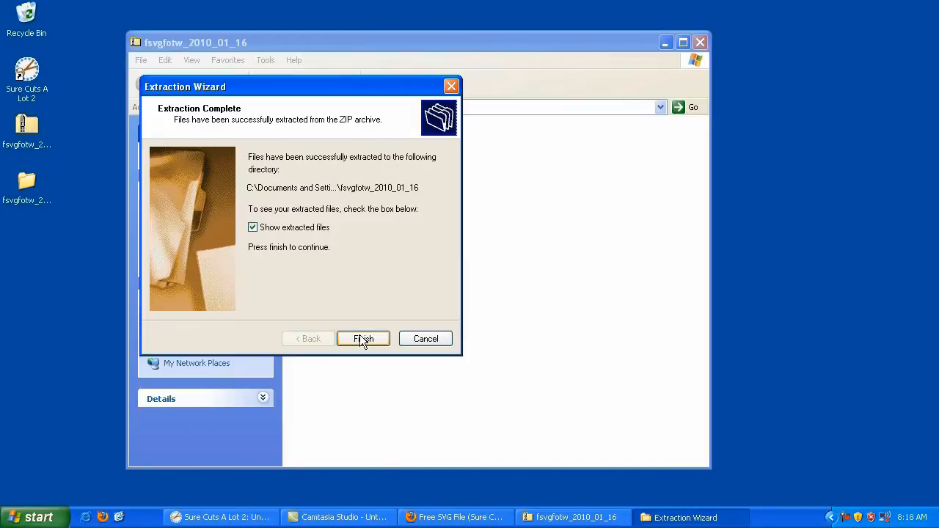
{"action": "mouse_move", "coordinate": [309, 237]}
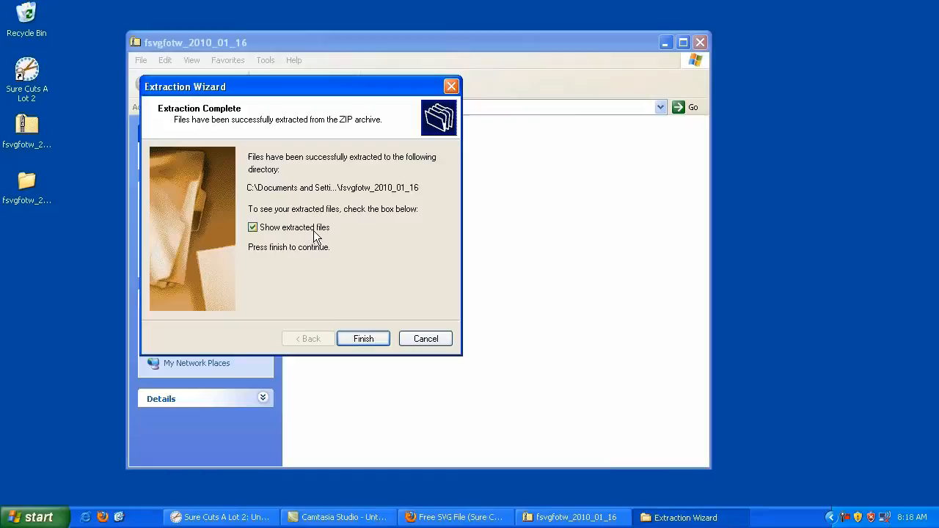
{"action": "left_click", "coordinate": [364, 338]}
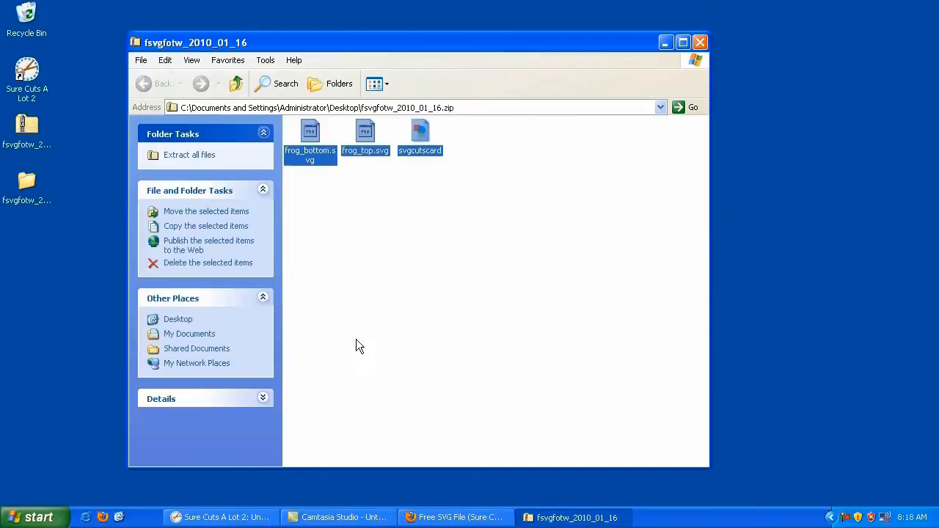
{"action": "mouse_move", "coordinate": [423, 57]}
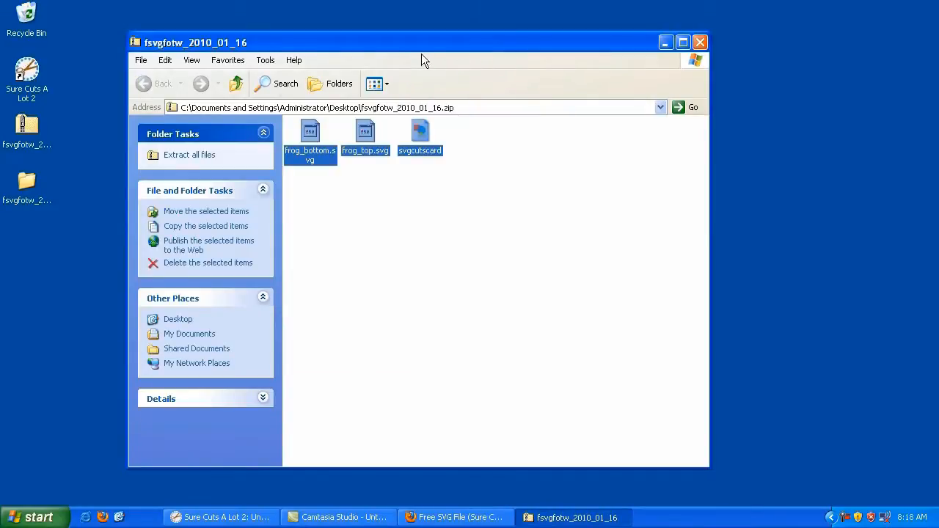
{"action": "mouse_move", "coordinate": [144, 50]}
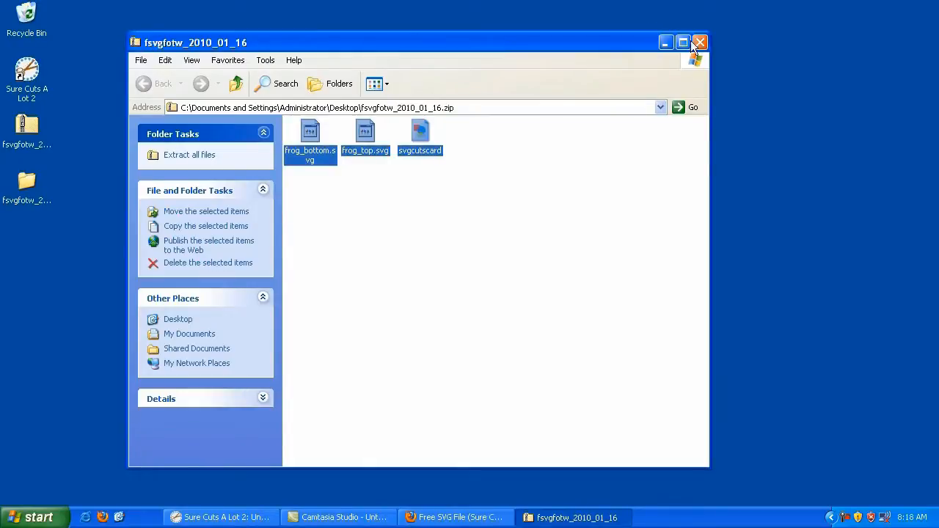
Close the zip folder window to return to the desktop
{"action": "left_click", "coordinate": [700, 42]}
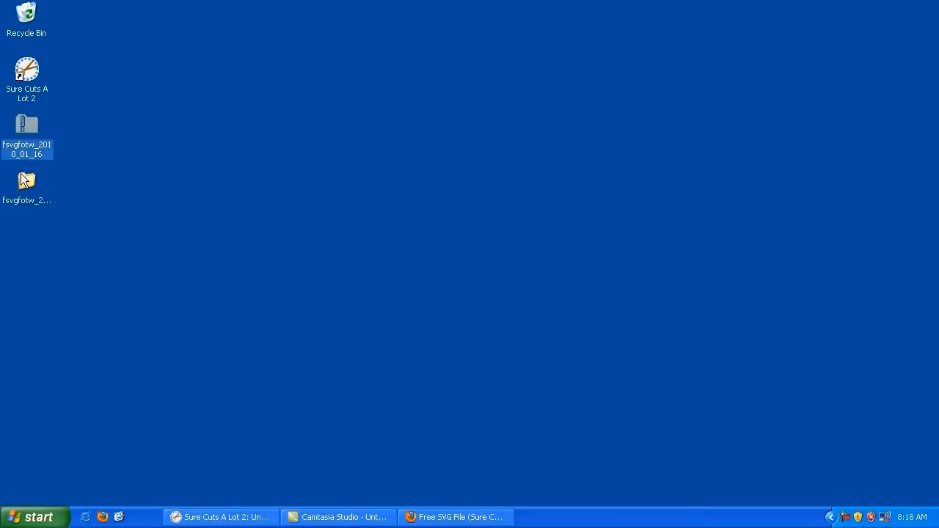
{"action": "mouse_move", "coordinate": [29, 132]}
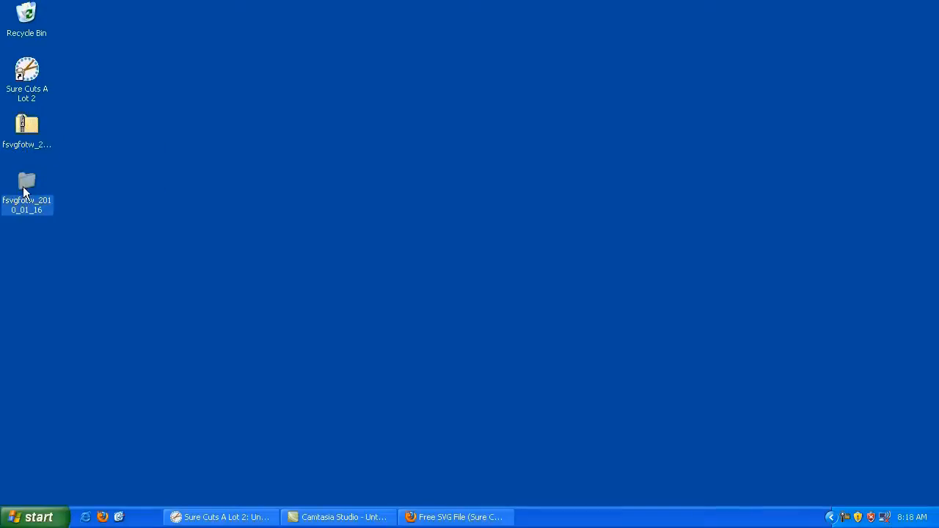
{"action": "mouse_move", "coordinate": [27, 188]}
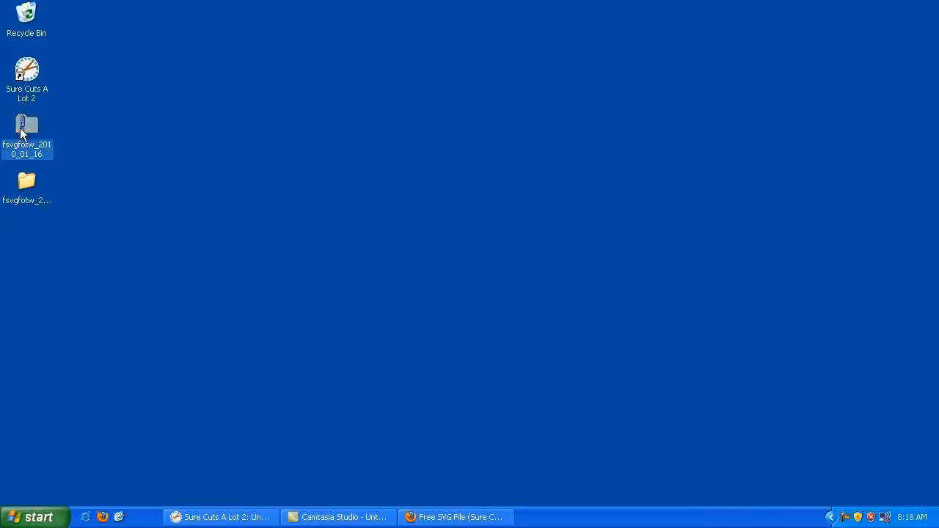
{"action": "mouse_move", "coordinate": [26, 132]}
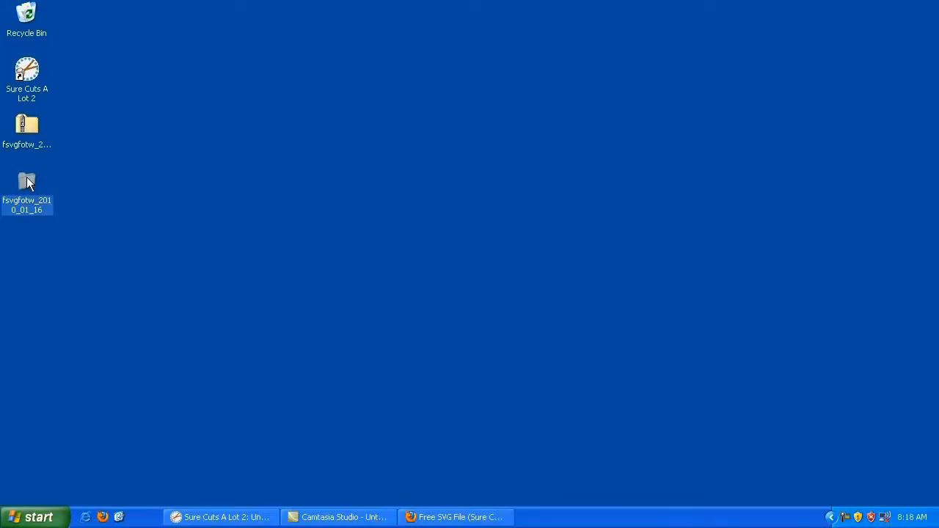
{"action": "double_click", "coordinate": [26, 182]}
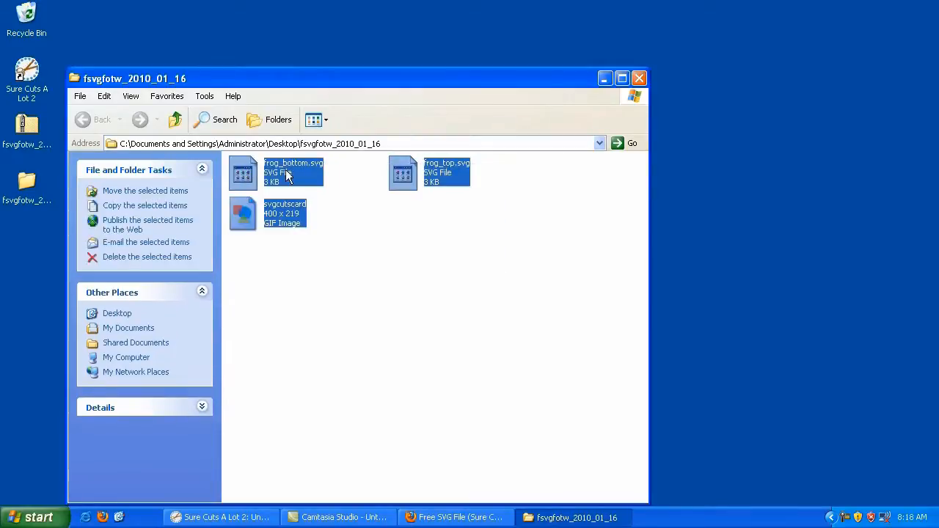
{"action": "mouse_move", "coordinate": [649, 84]}
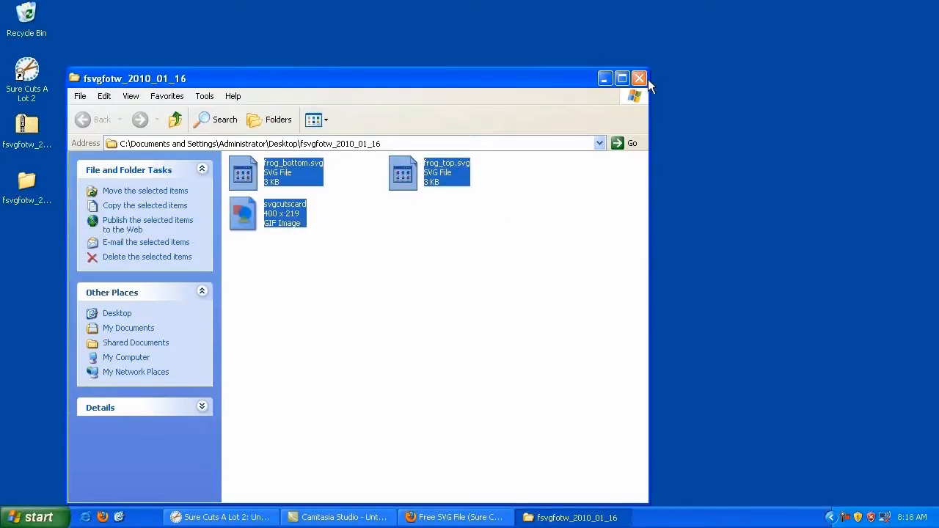
{"action": "left_click", "coordinate": [638, 76]}
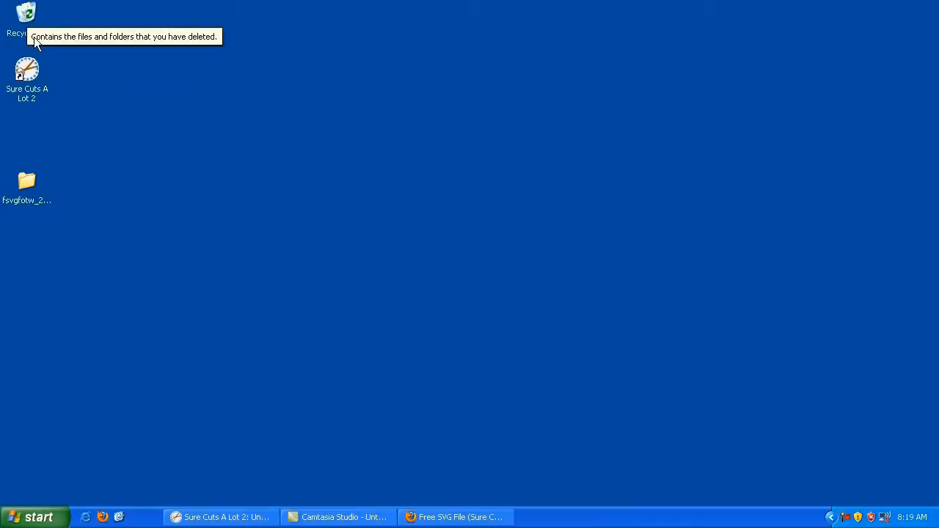
Rename the extracted folder 'Fritzie The Frog' and drag it under the Sure Cuts A Lot 2 icon
{"action": "left_click", "coordinate": [27, 179]}
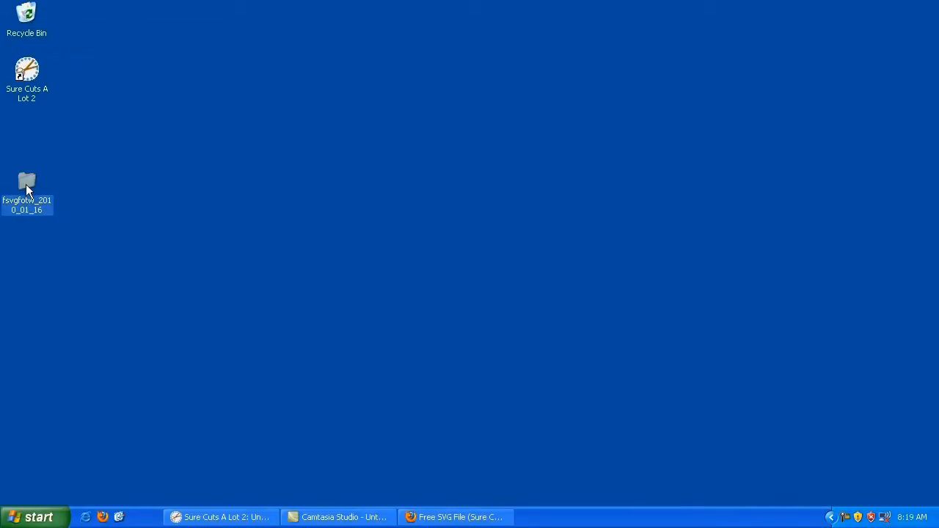
{"action": "right_click", "coordinate": [27, 182]}
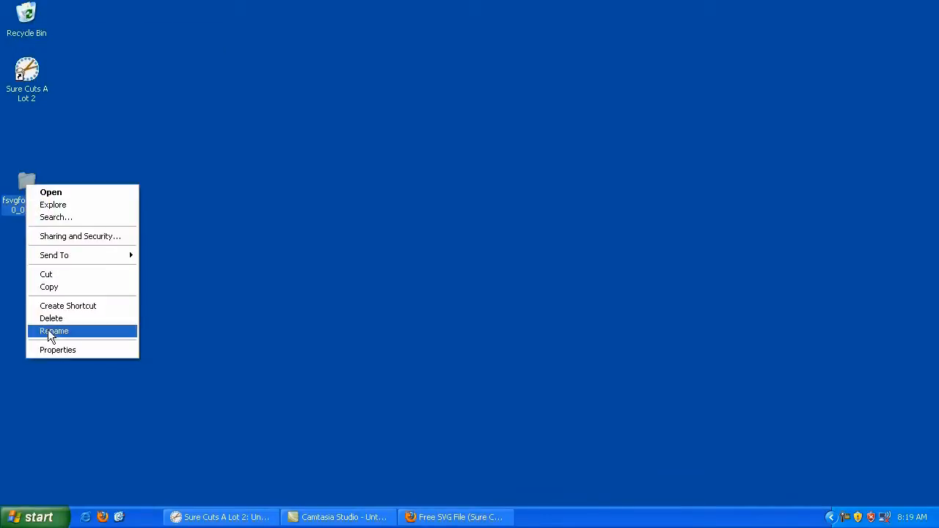
{"action": "left_click", "coordinate": [53, 332]}
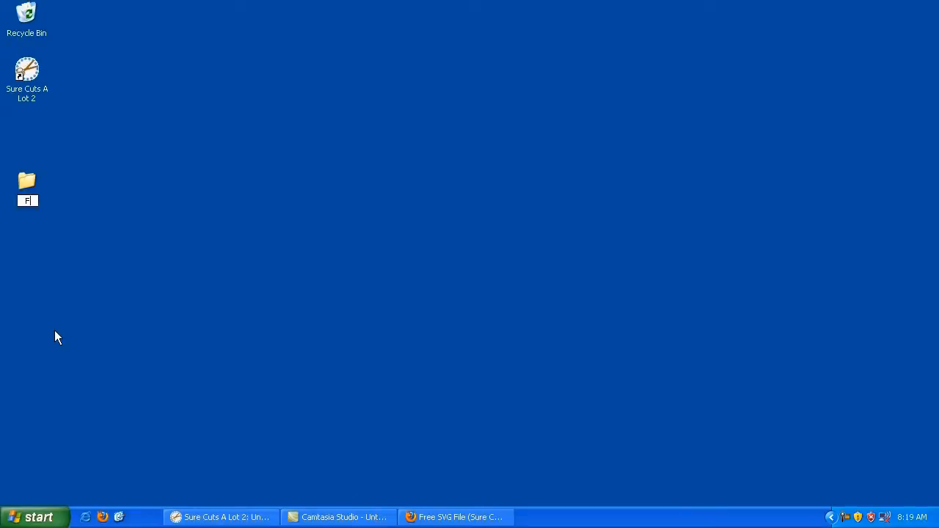
{"action": "type", "text": "Fritzie The Fl"}
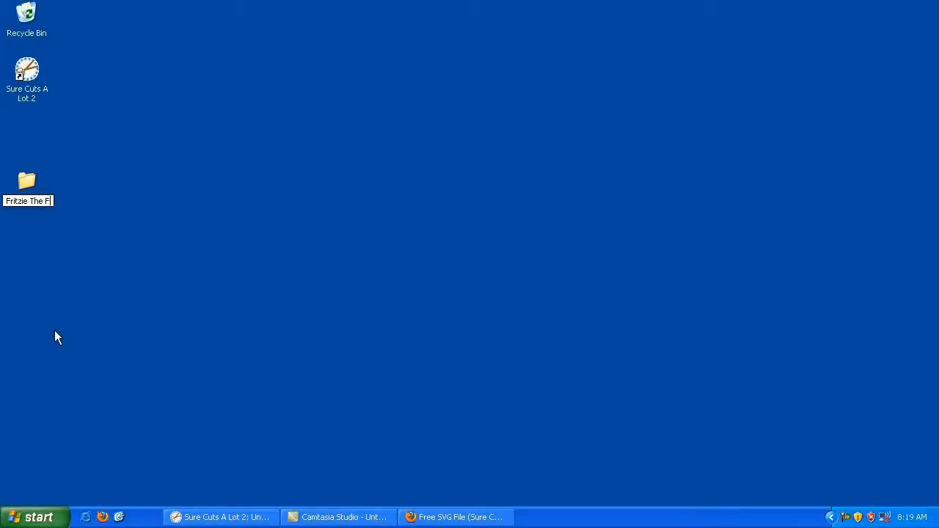
{"action": "left_click", "coordinate": [27, 180]}
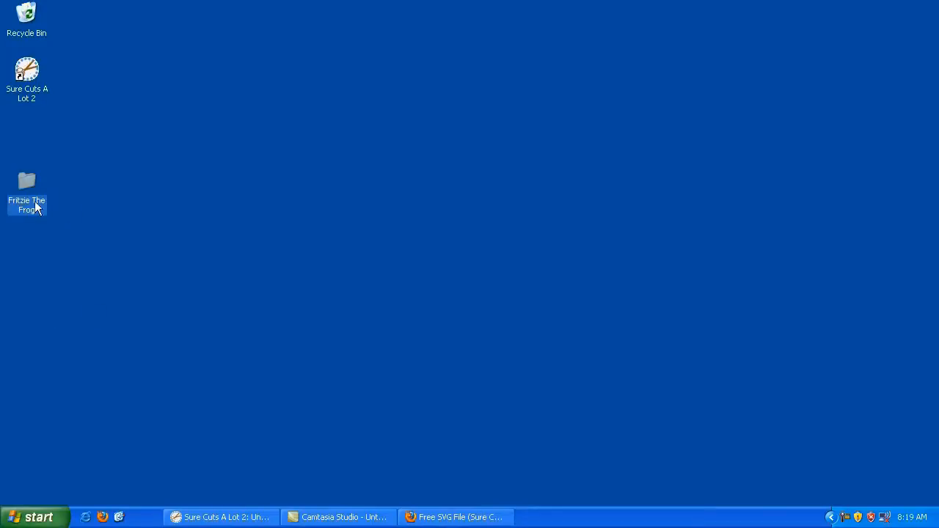
{"action": "left_click_drag", "start_coordinate": [26, 191], "coordinate": [27, 132]}
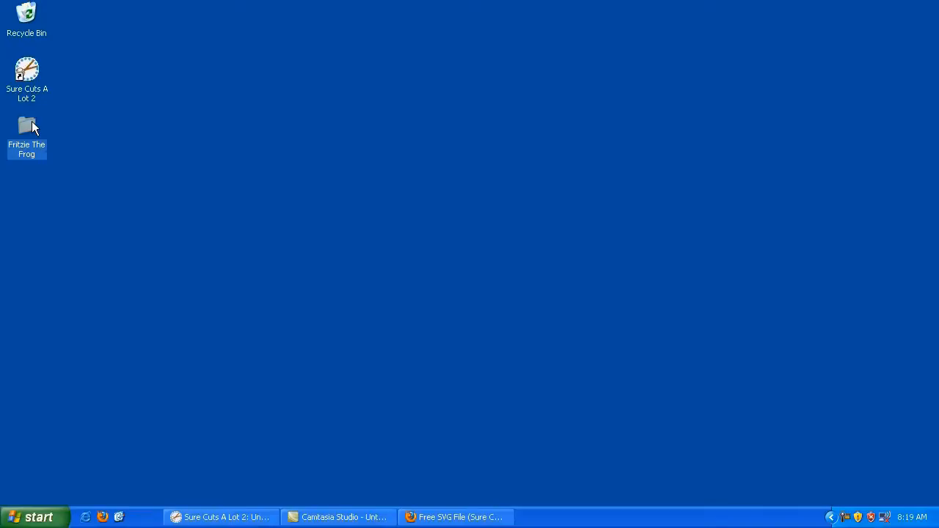
View the svgcutscard image in the Fritzie The Frog folder, then close the image and folder
{"action": "double_click", "coordinate": [26, 124]}
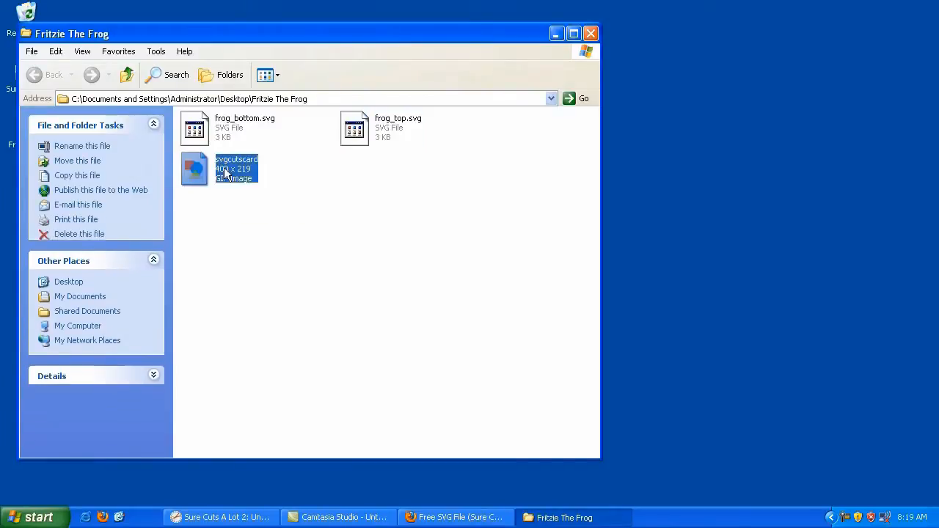
{"action": "mouse_move", "coordinate": [238, 169]}
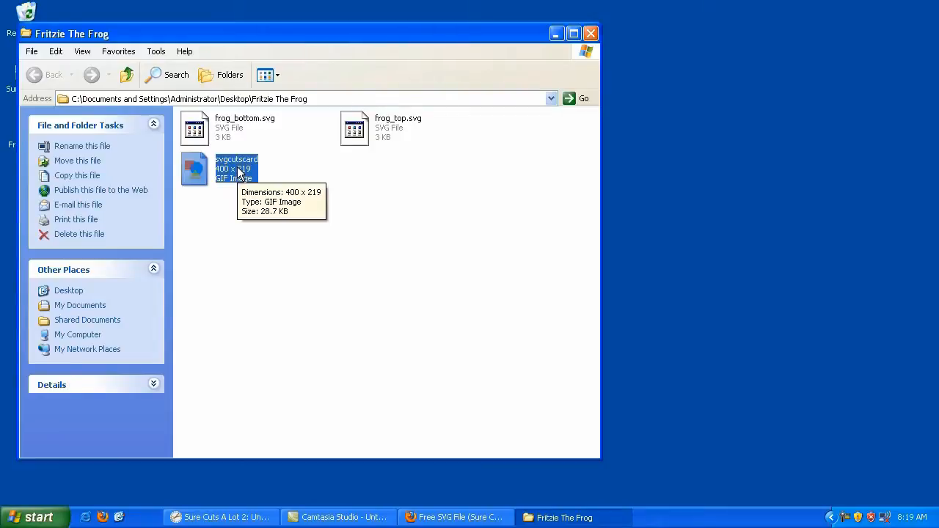
{"action": "double_click", "coordinate": [194, 167]}
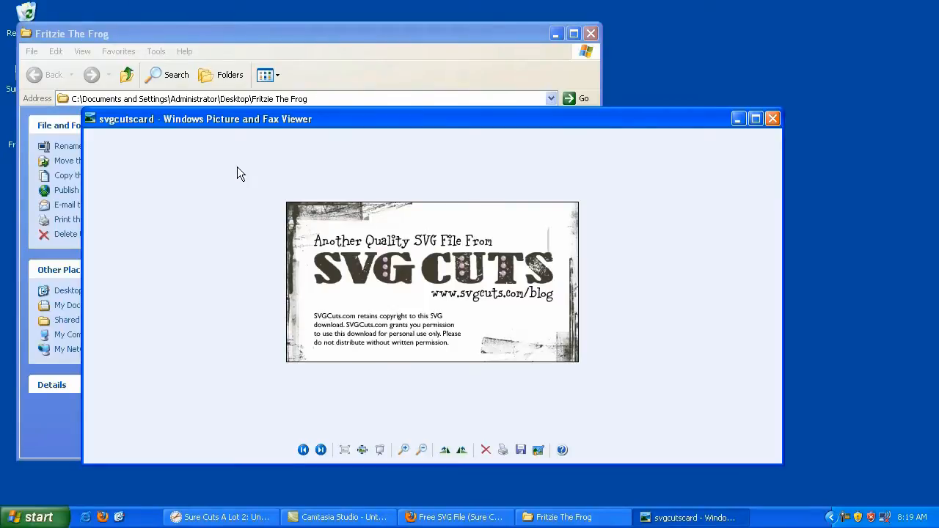
{"action": "left_click", "coordinate": [773, 117]}
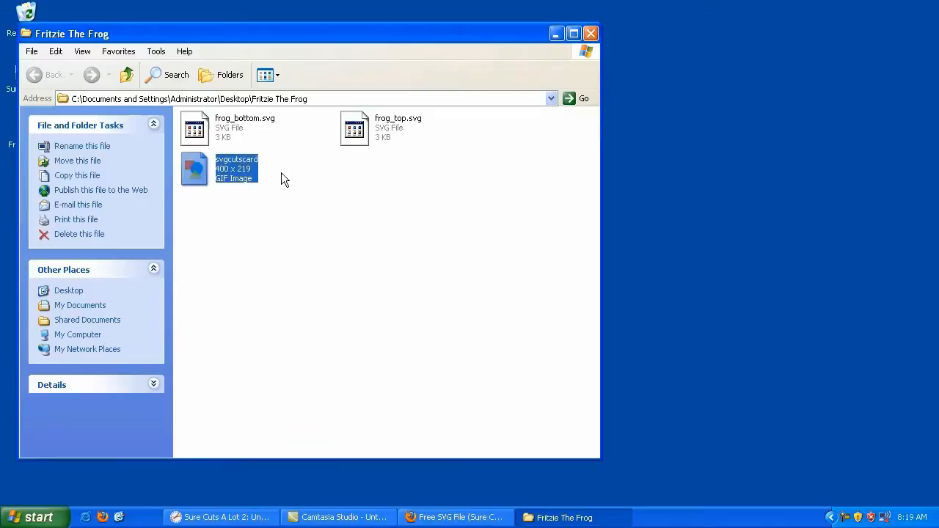
{"action": "left_click", "coordinate": [593, 32]}
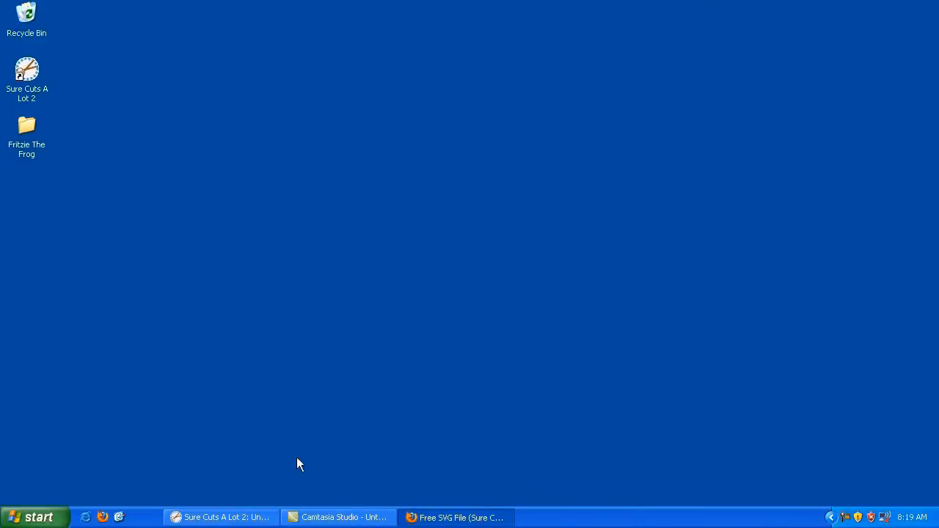
{"action": "mouse_move", "coordinate": [241, 520]}
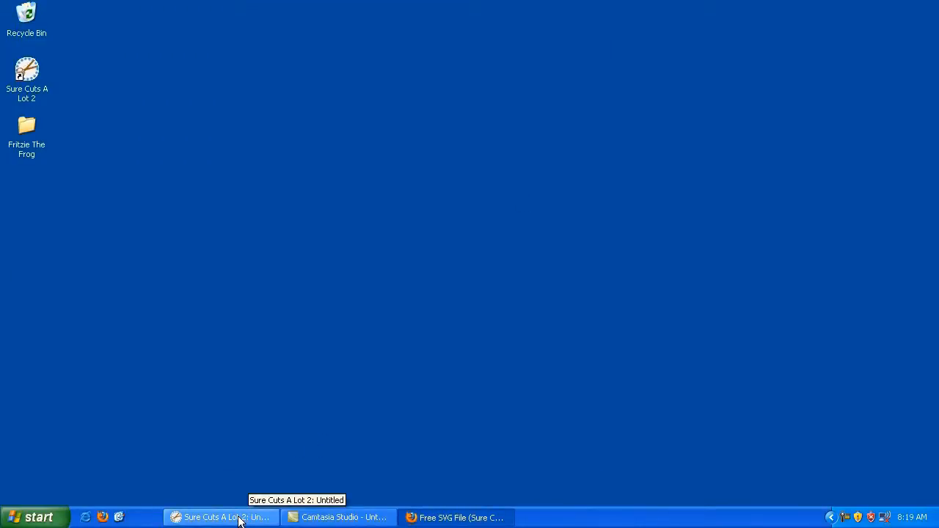
Import frog_bottom.svg from the Desktop's Fritzie The Frog folder onto the mat
{"action": "left_click", "coordinate": [220, 515]}
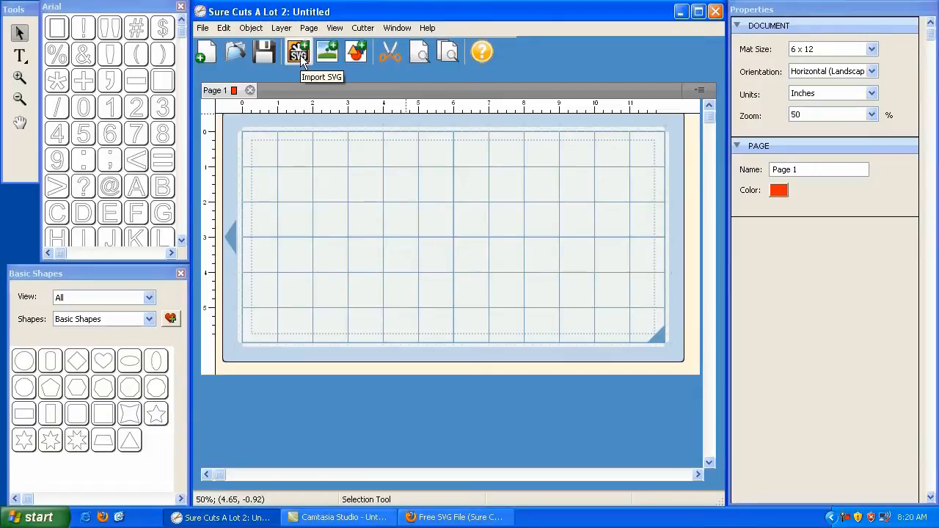
{"action": "left_click", "coordinate": [203, 28]}
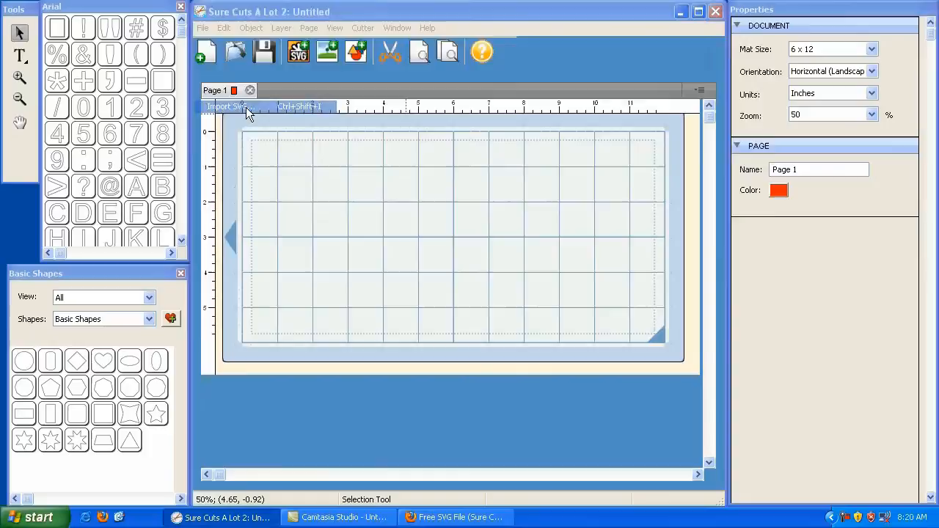
{"action": "left_click", "coordinate": [228, 106]}
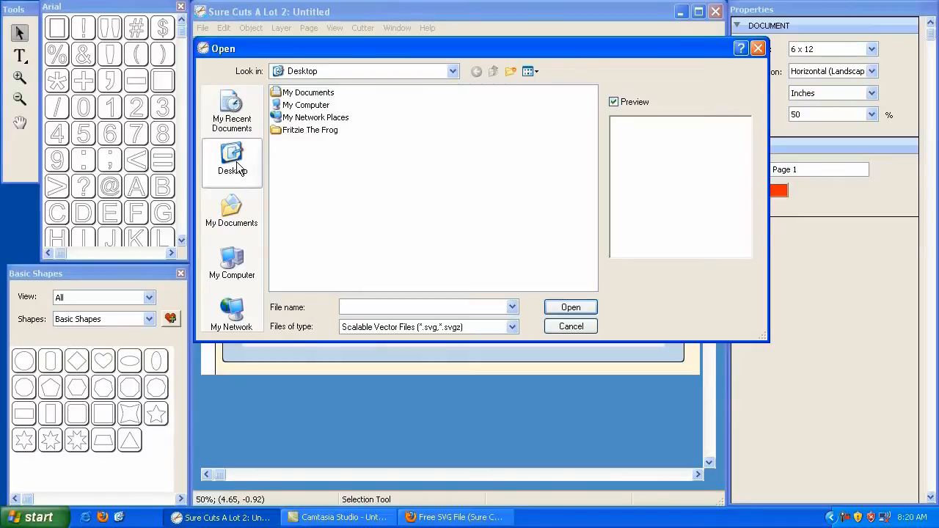
{"action": "mouse_move", "coordinate": [311, 135]}
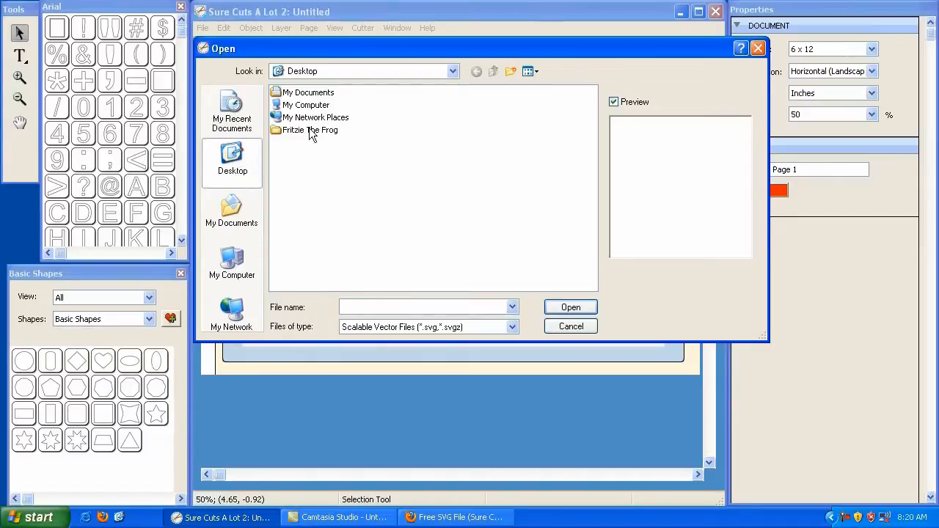
{"action": "double_click", "coordinate": [308, 129]}
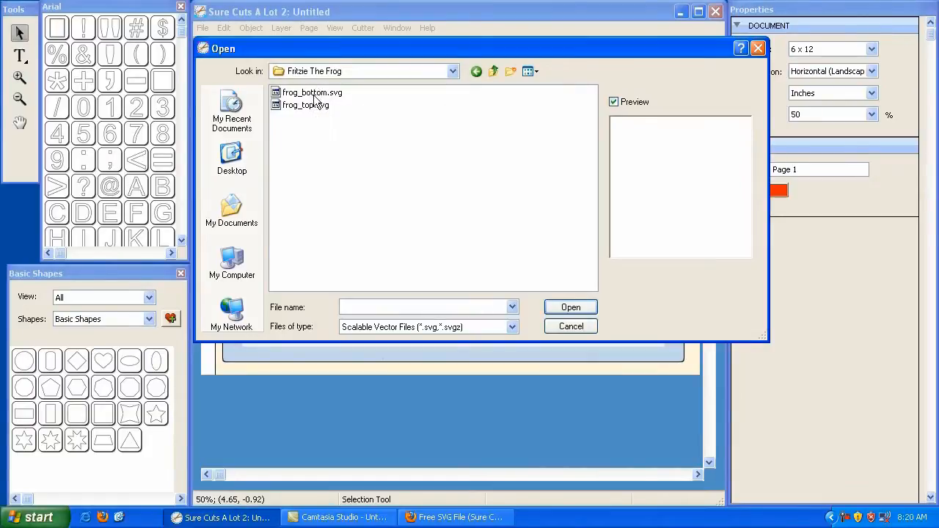
{"action": "left_click", "coordinate": [305, 106]}
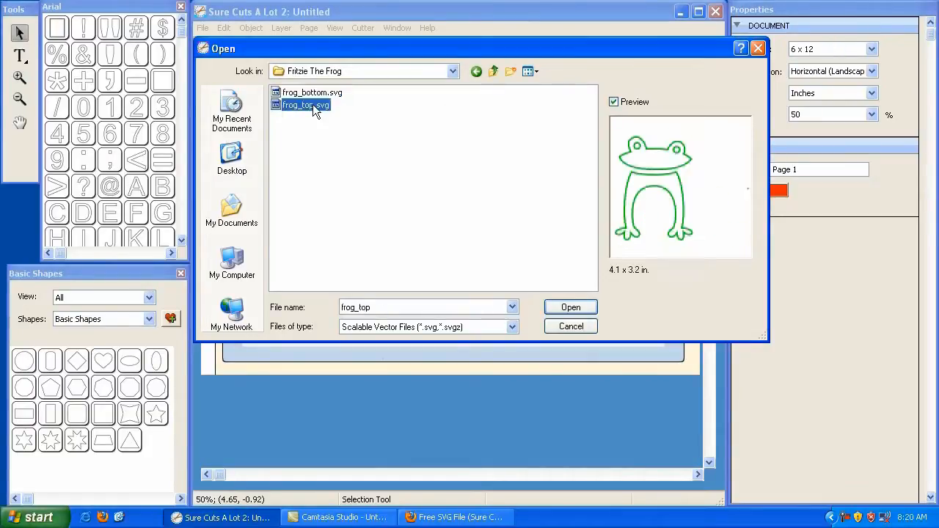
{"action": "left_click", "coordinate": [329, 91]}
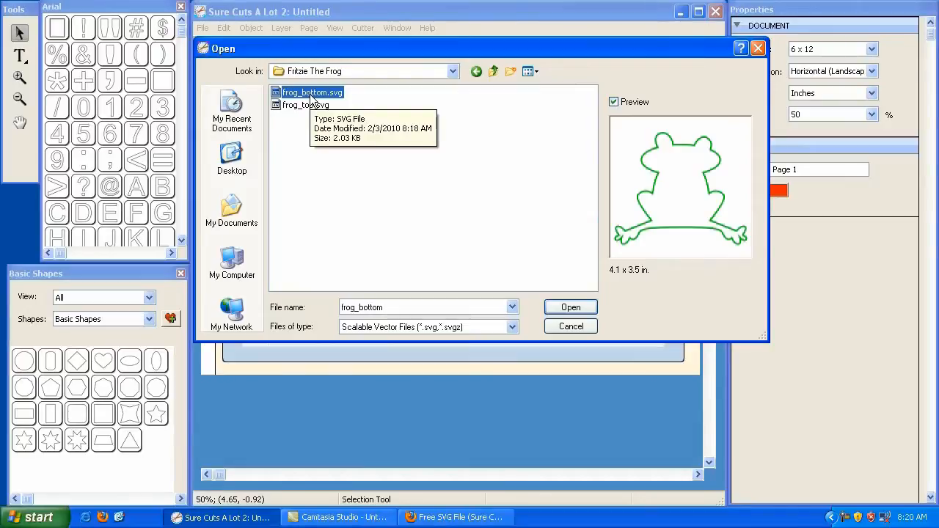
{"action": "mouse_move", "coordinate": [609, 311]}
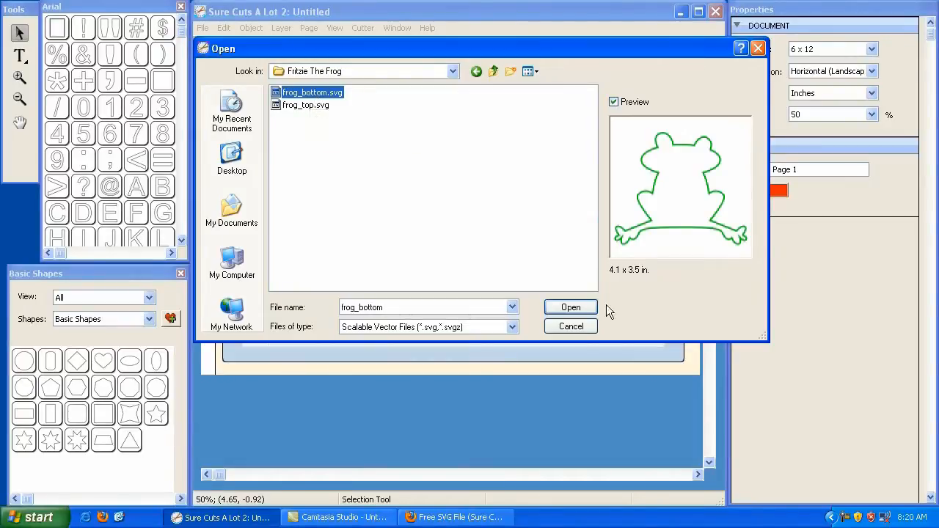
{"action": "left_click", "coordinate": [569, 307]}
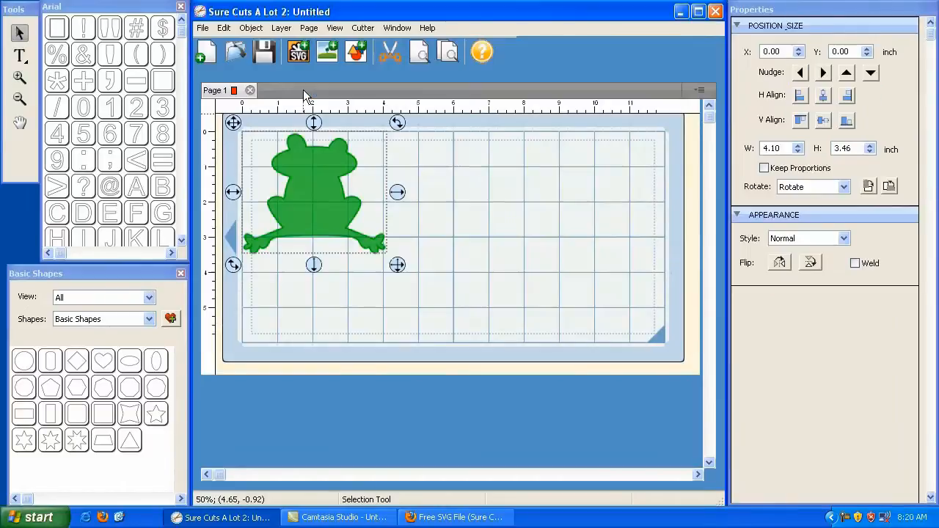
Move the green frog slightly inset from the corner, to about 0.60 by 0.54 inches
{"action": "left_click_drag", "start_coordinate": [314, 193], "coordinate": [332, 203]}
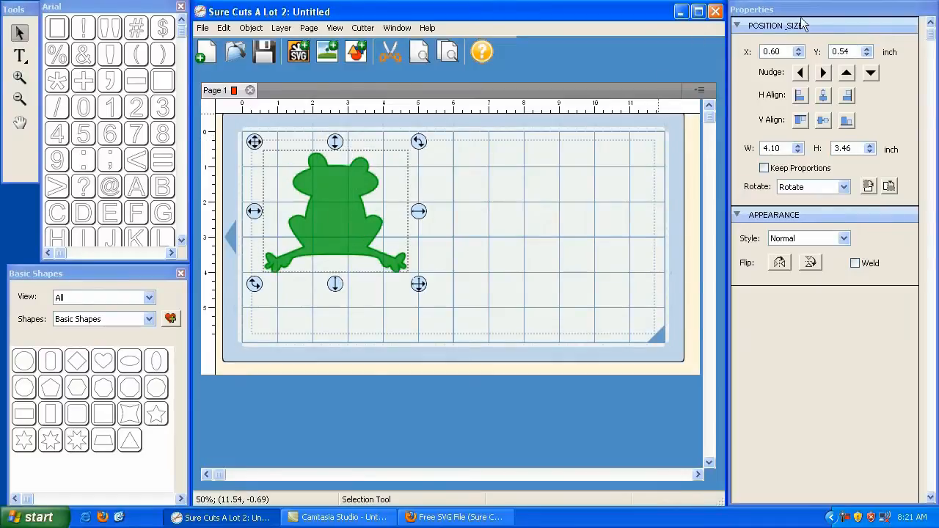
{"action": "mouse_move", "coordinate": [763, 168]}
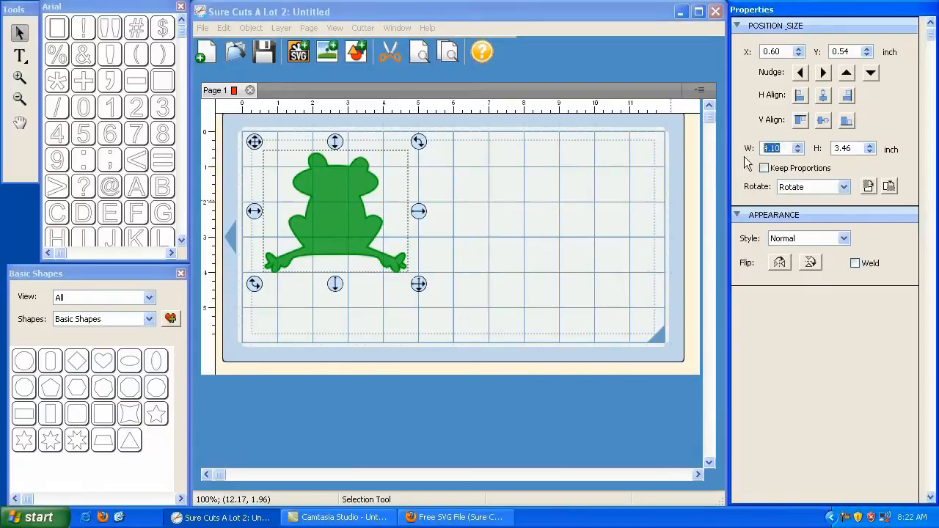
{"action": "mouse_move", "coordinate": [764, 167]}
{"action": "type", "text": "6"}
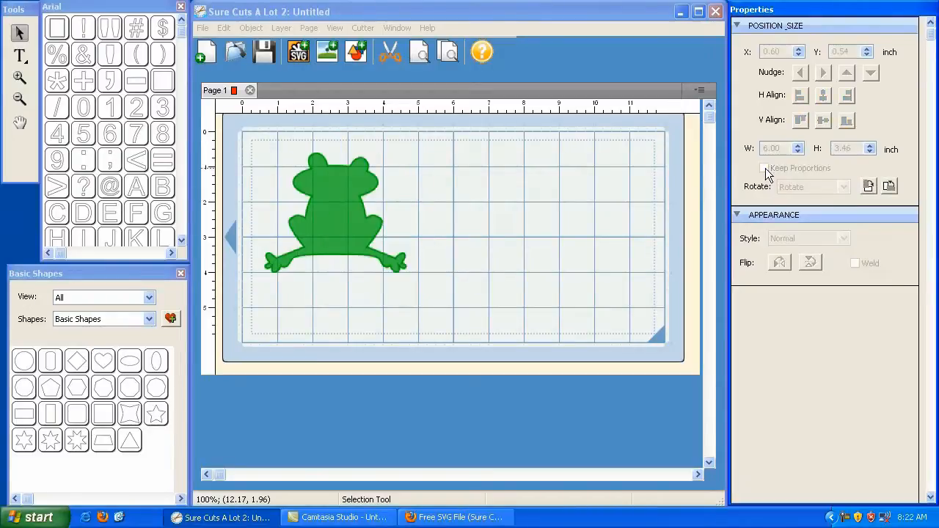
Resize the green frog to 5.00 by 4.22 inches with Keep Proportions ticked
{"action": "left_click", "coordinate": [334, 212]}
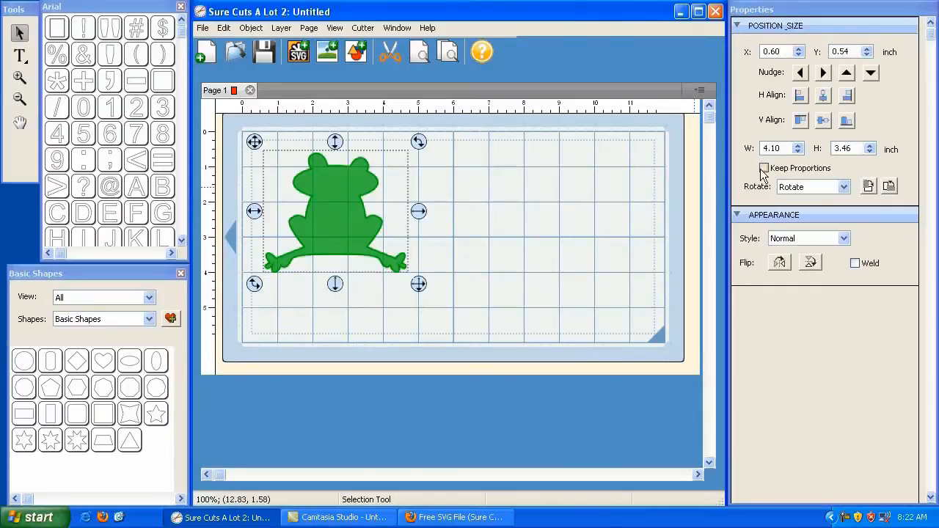
{"action": "left_click", "coordinate": [764, 168]}
{"action": "type", "text": "5"}
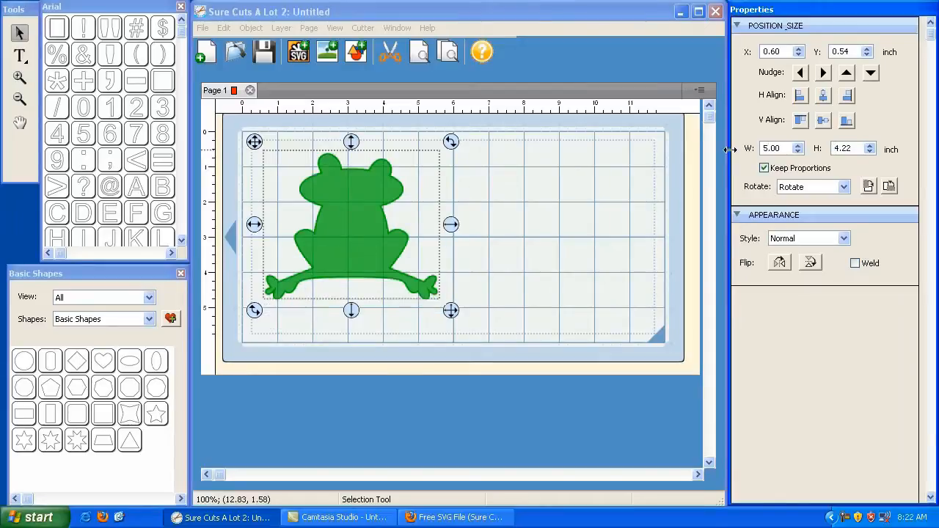
{"action": "mouse_move", "coordinate": [546, 197]}
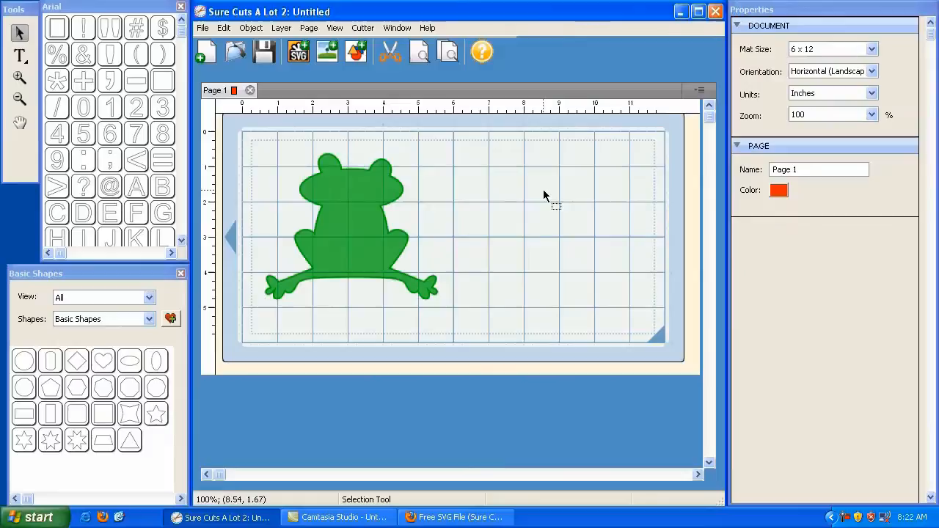
{"action": "mouse_move", "coordinate": [549, 195]}
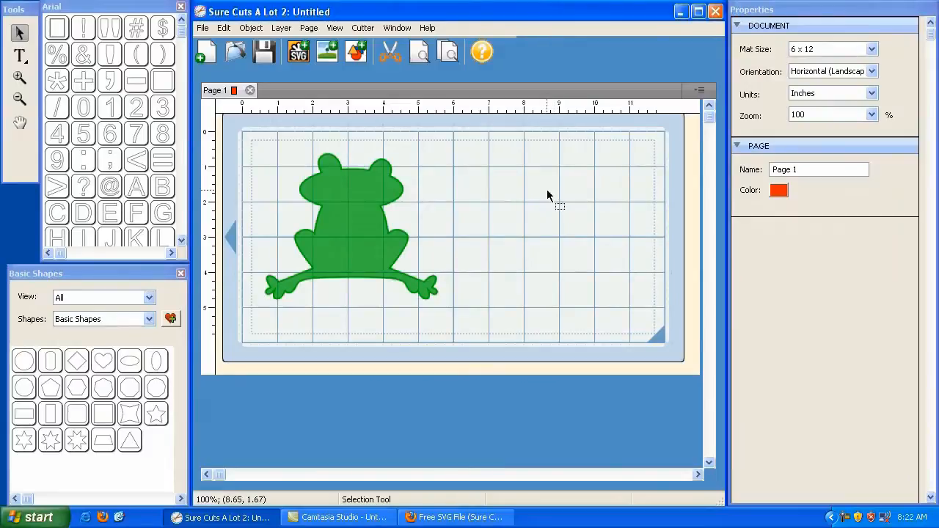
Import frog_top.svg beside the green frog, sized 5.00 by 3.91 inches
{"action": "left_click", "coordinate": [202, 28]}
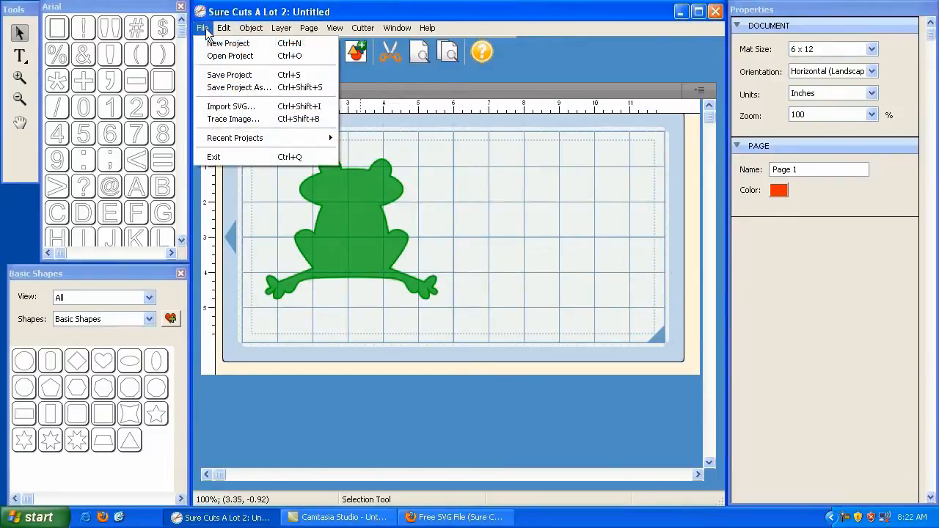
{"action": "mouse_move", "coordinate": [230, 105]}
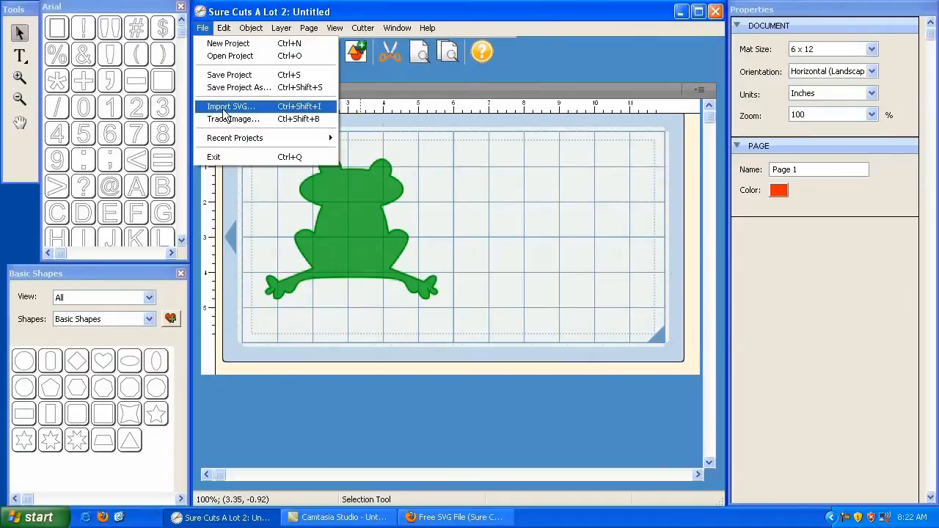
{"action": "left_click", "coordinate": [231, 106]}
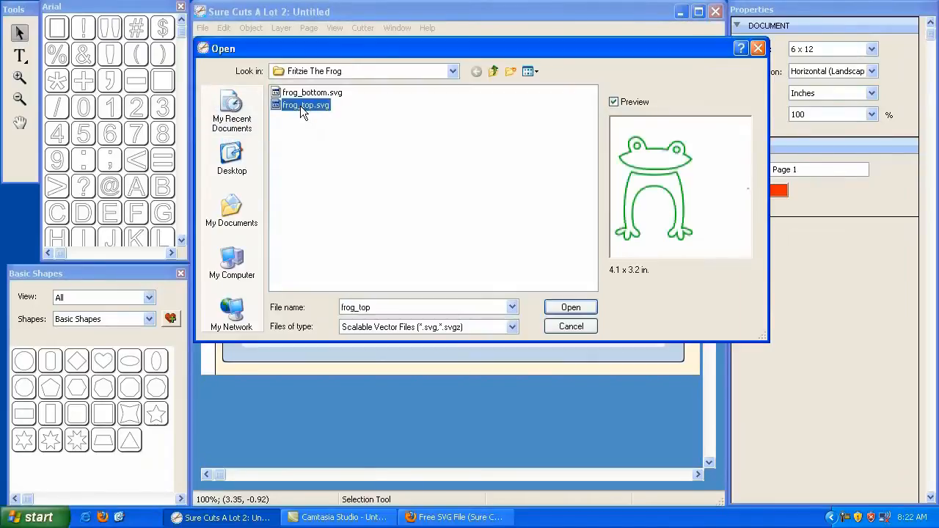
{"action": "mouse_move", "coordinate": [302, 114]}
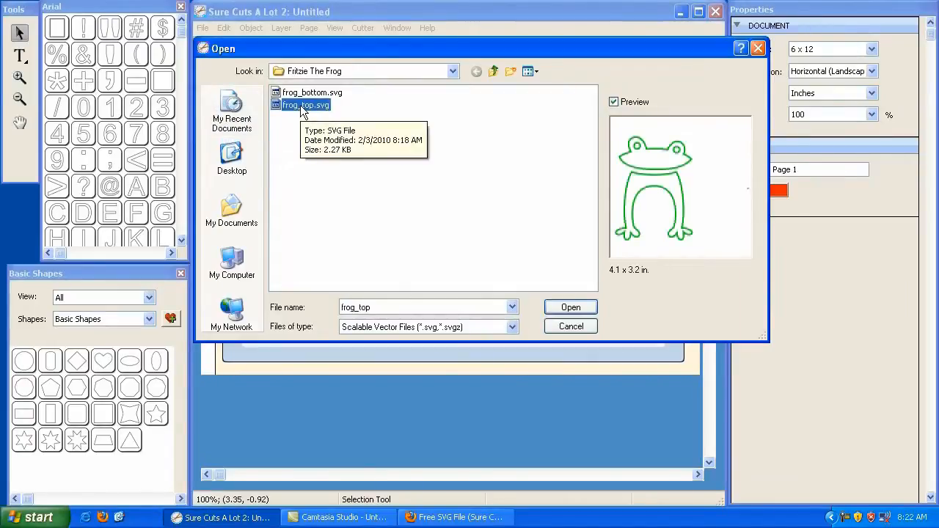
{"action": "left_click", "coordinate": [569, 307]}
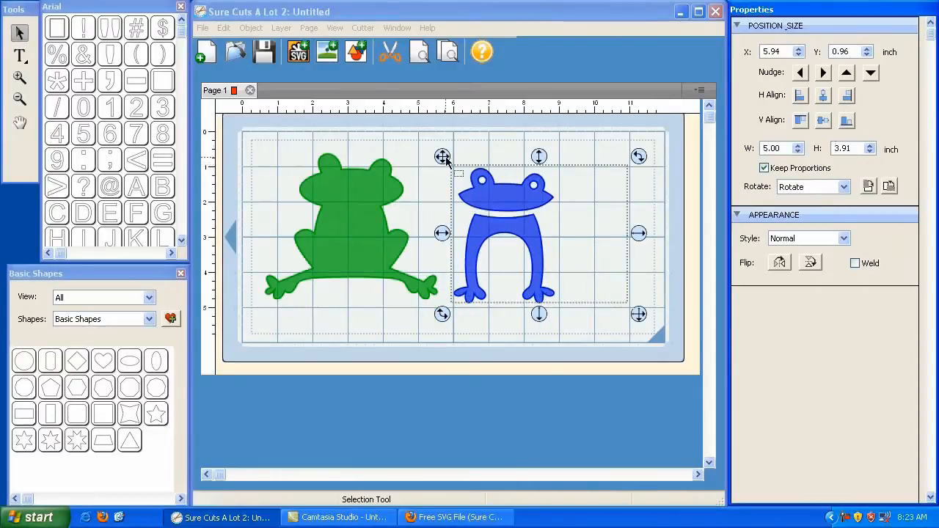
{"action": "left_click", "coordinate": [345, 227]}
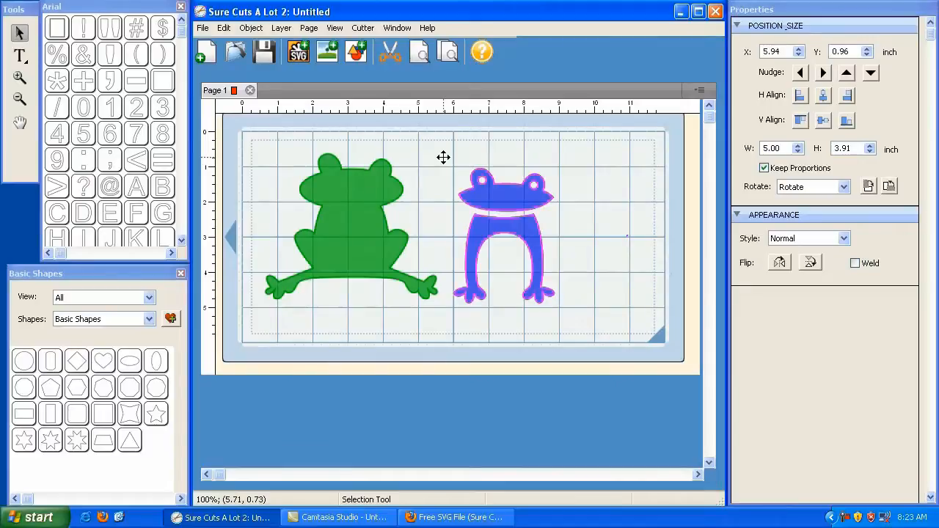
{"action": "left_click", "coordinate": [502, 227]}
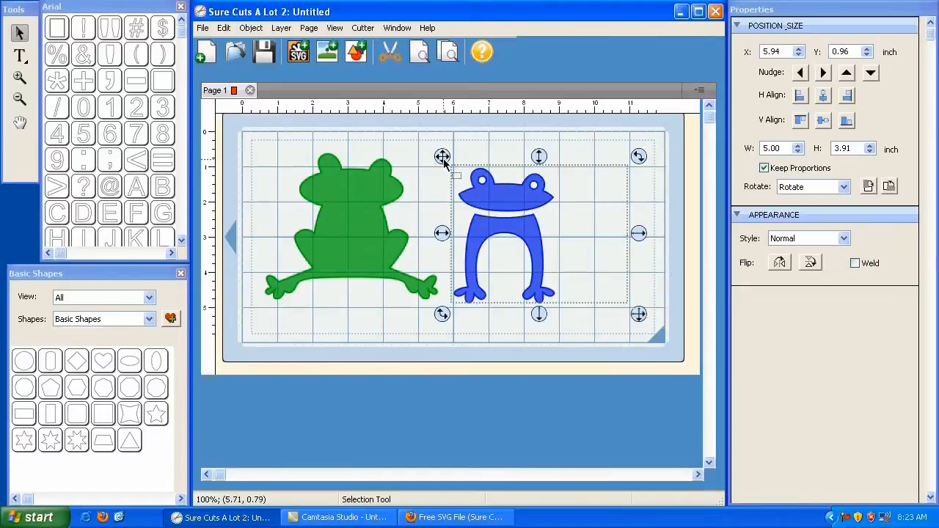